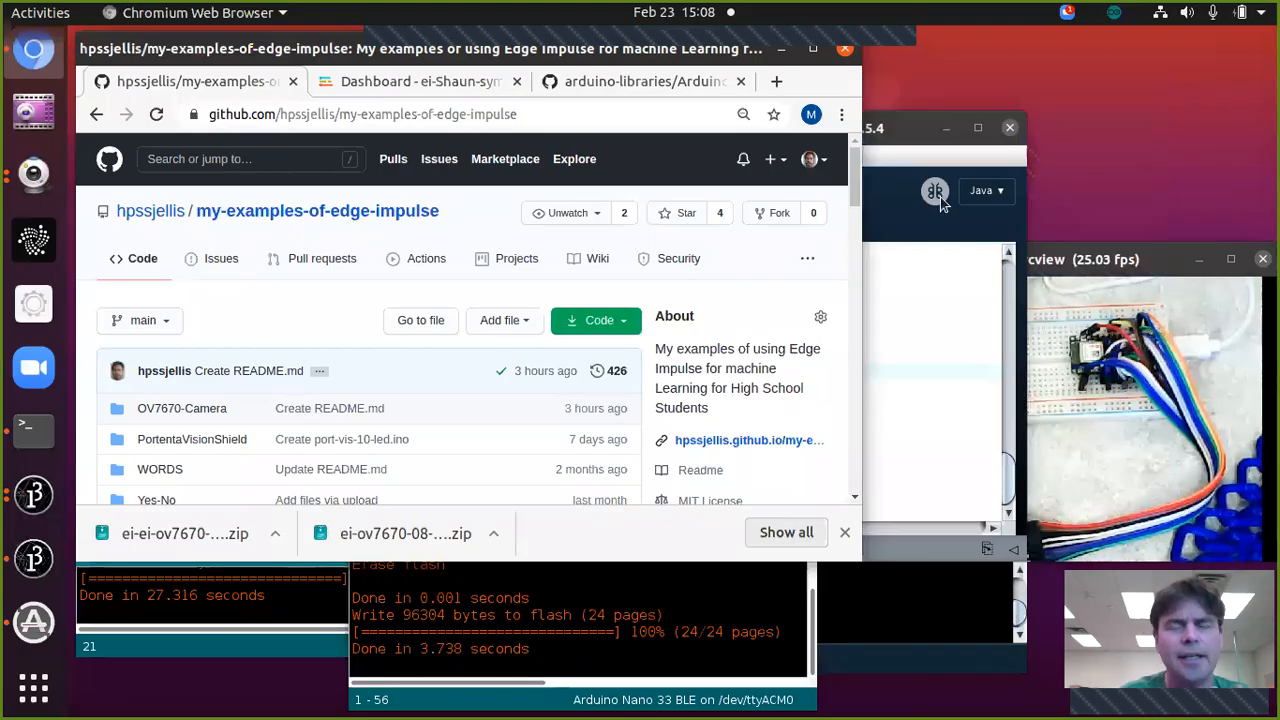
{"action": "mouse_move", "coordinate": [318, 95]}
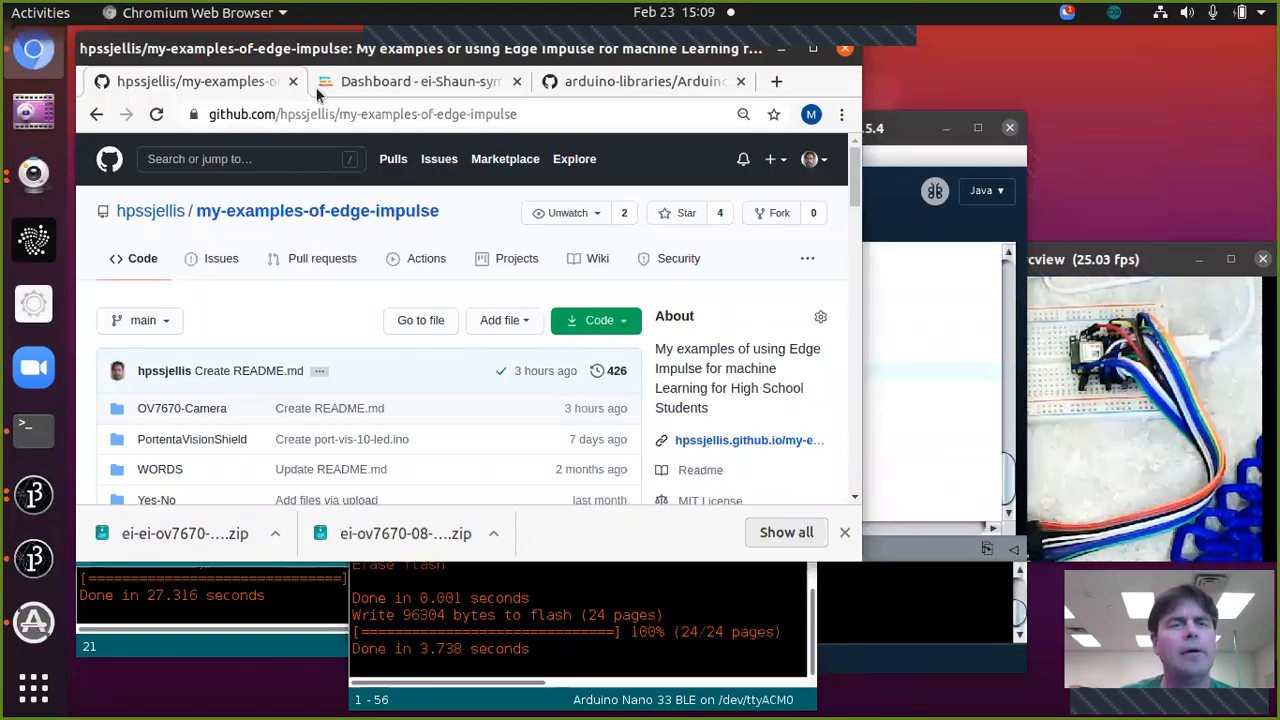
{"action": "mouse_move", "coordinate": [182, 408]}
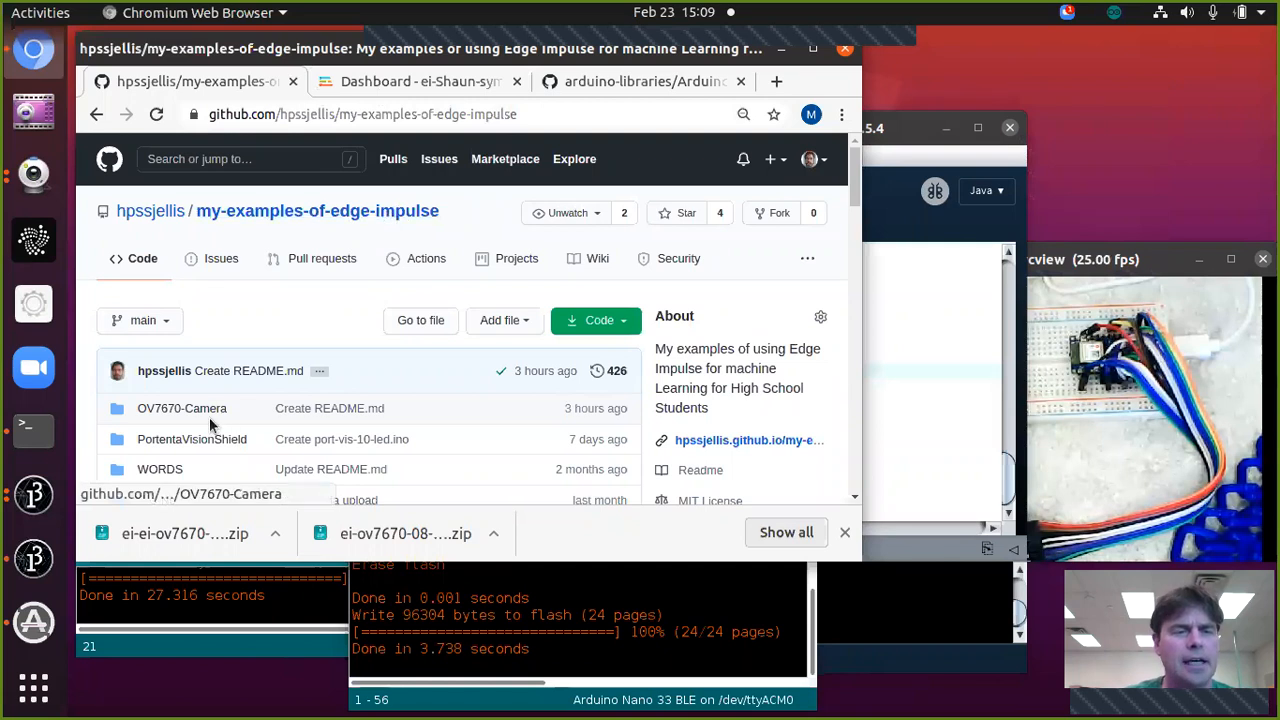
- Navigate to OV7670-Camera/default-ov767x/processes.txt on GitHub and view it as raw text
{"action": "left_click", "coordinate": [182, 408]}
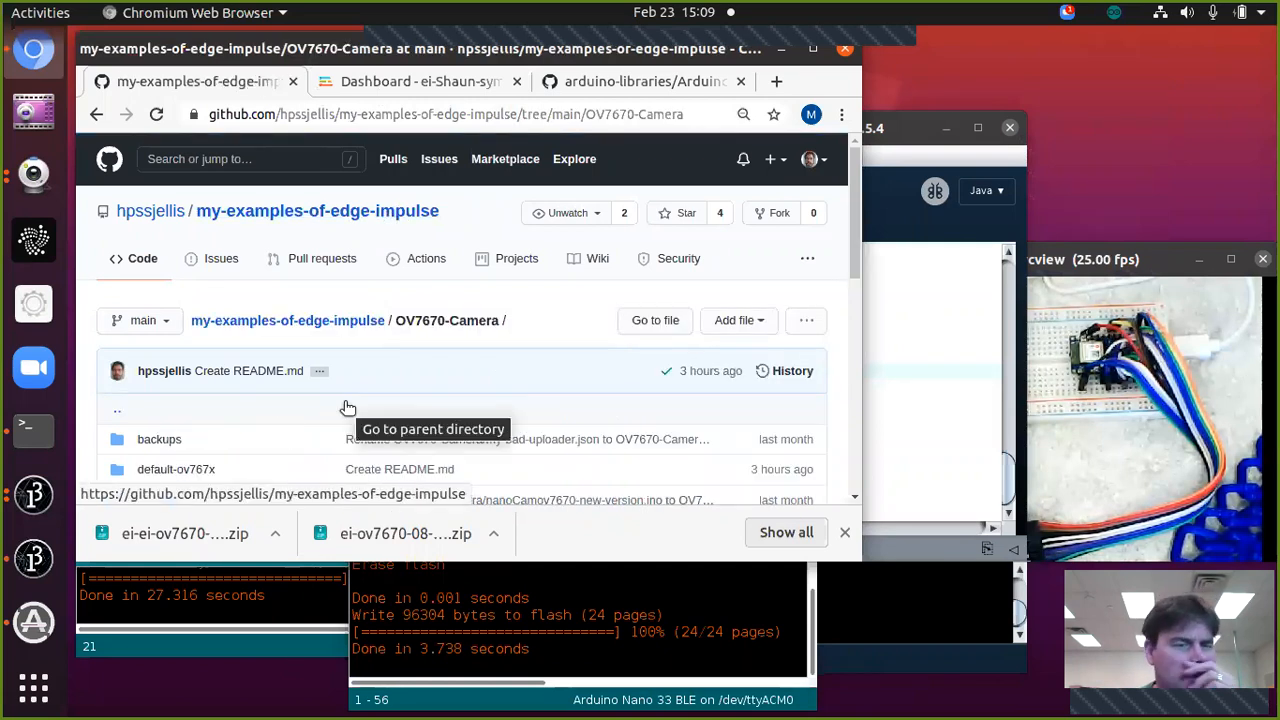
{"action": "mouse_move", "coordinate": [176, 469]}
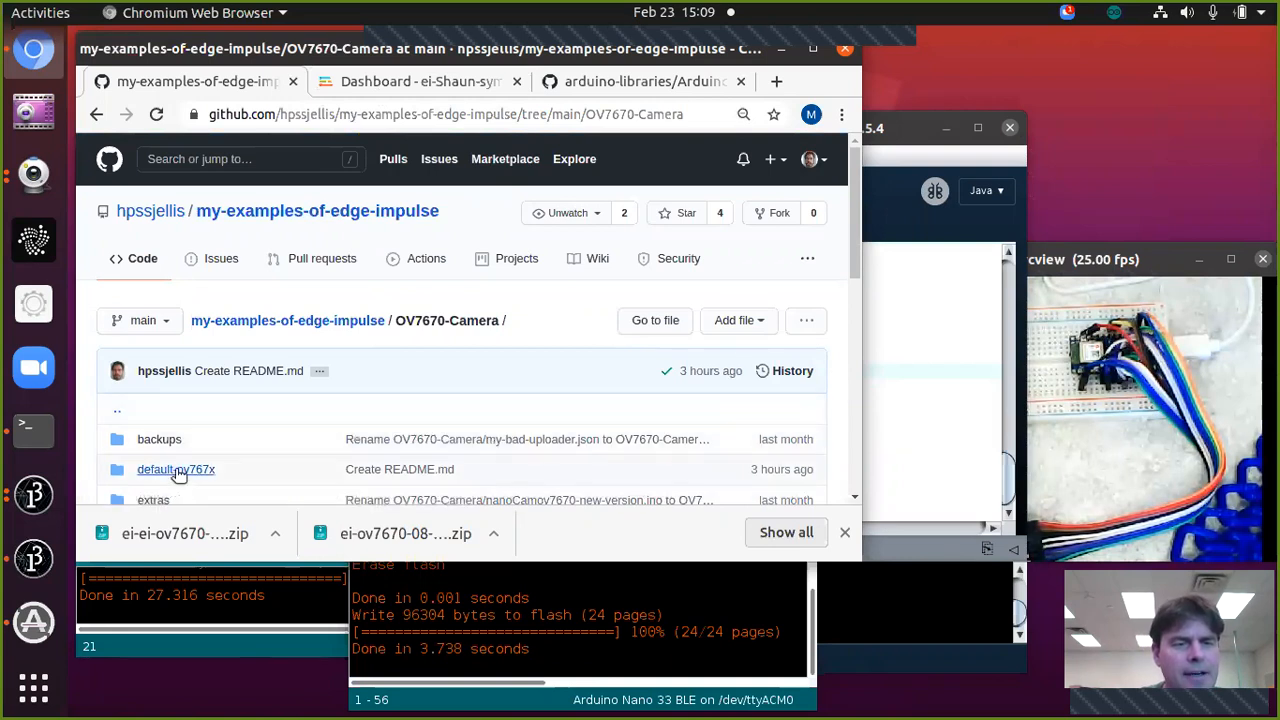
{"action": "left_click", "coordinate": [175, 469]}
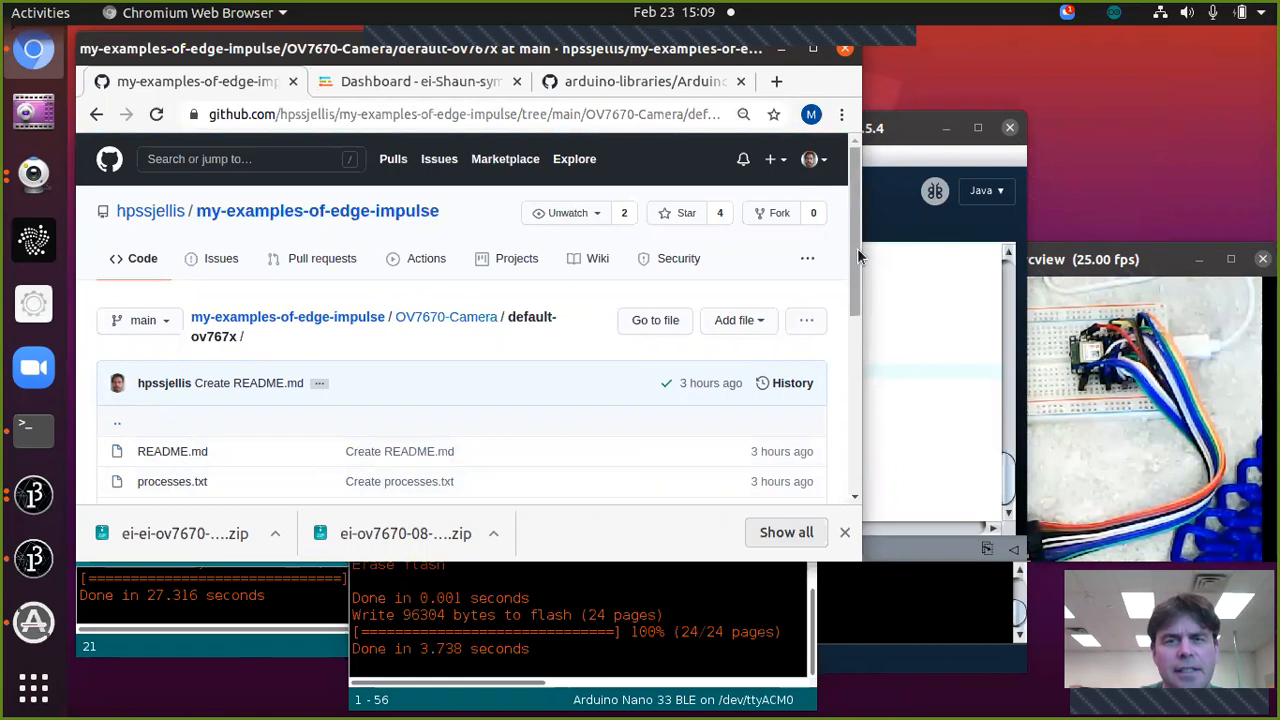
{"action": "scroll", "scroll_direction": "down", "scroll_amount": 3}
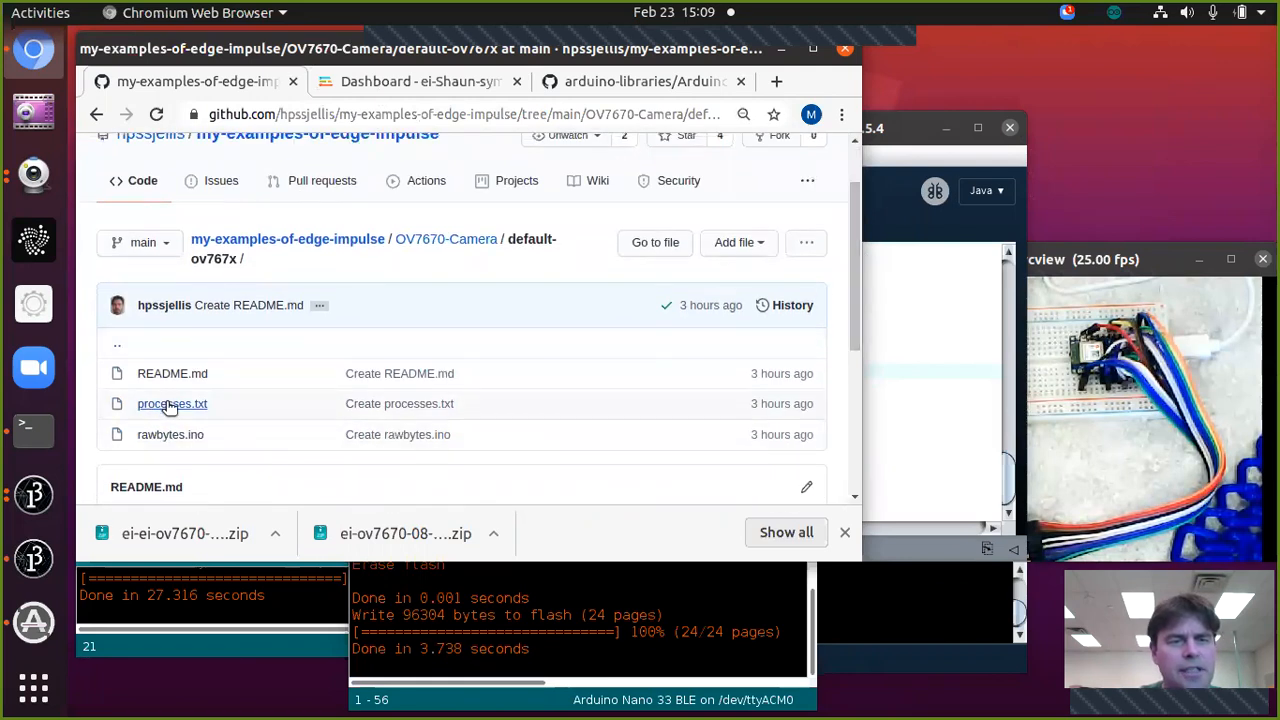
{"action": "left_click", "coordinate": [172, 403]}
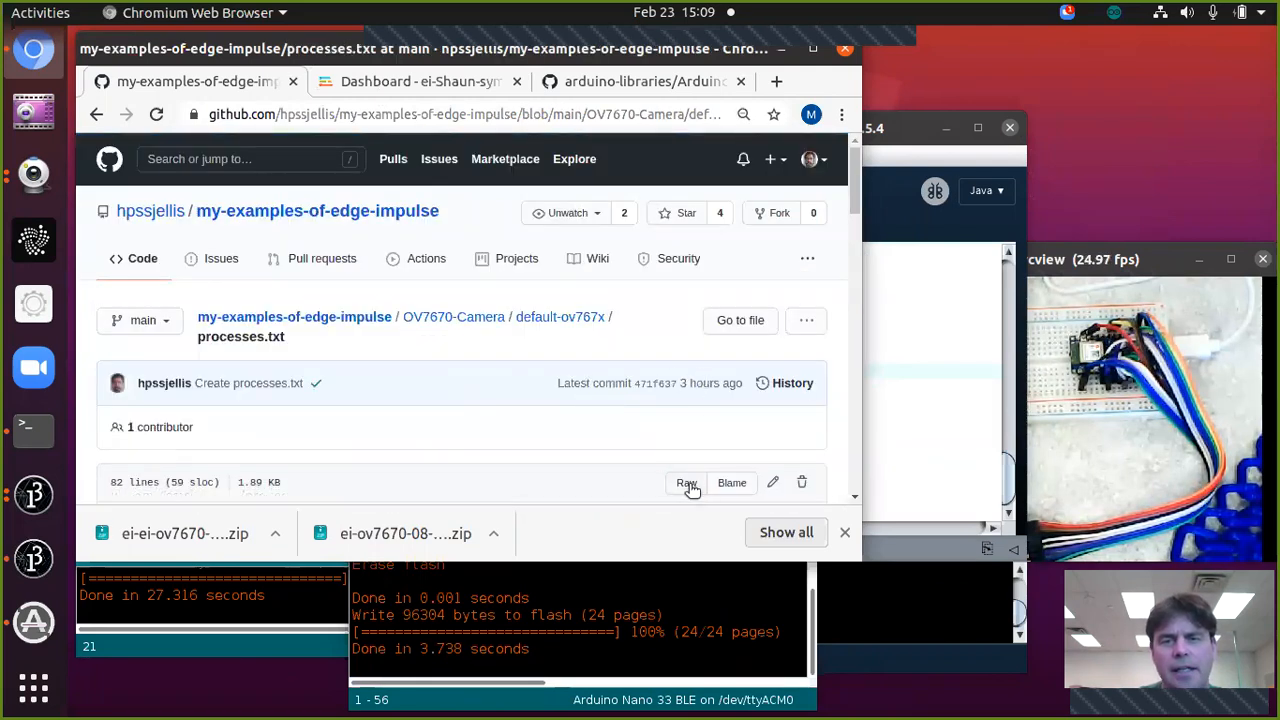
{"action": "left_click", "coordinate": [686, 483]}
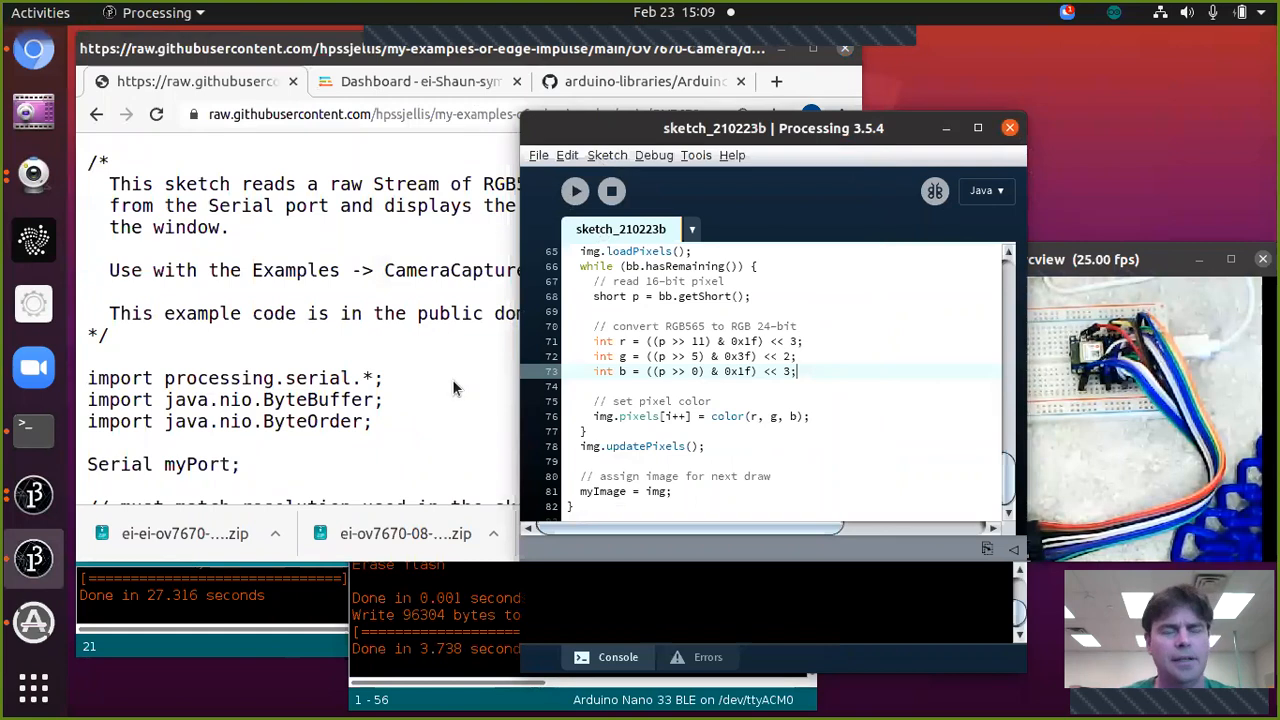
{"action": "mouse_move", "coordinate": [735, 335]}
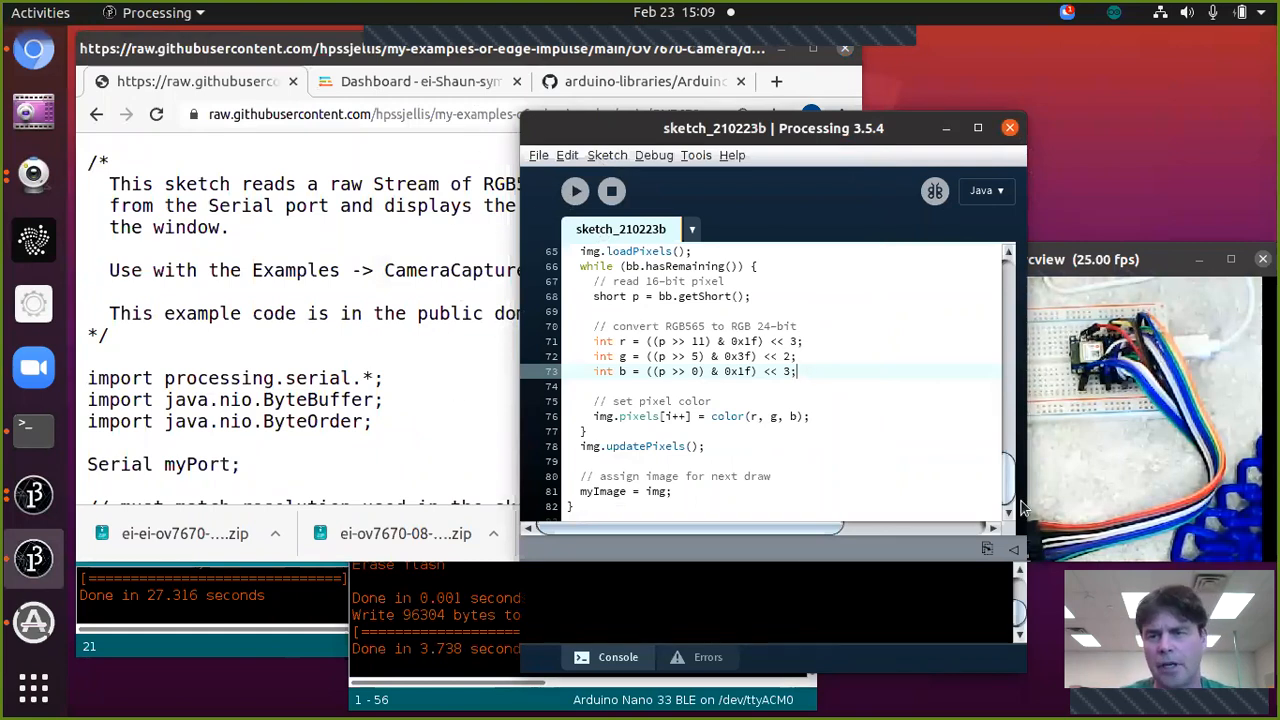
- Scroll up through the Processing sketch's serialEvent RGB565-to-color code
{"action": "scroll", "scroll_direction": "up", "scroll_amount": 3}
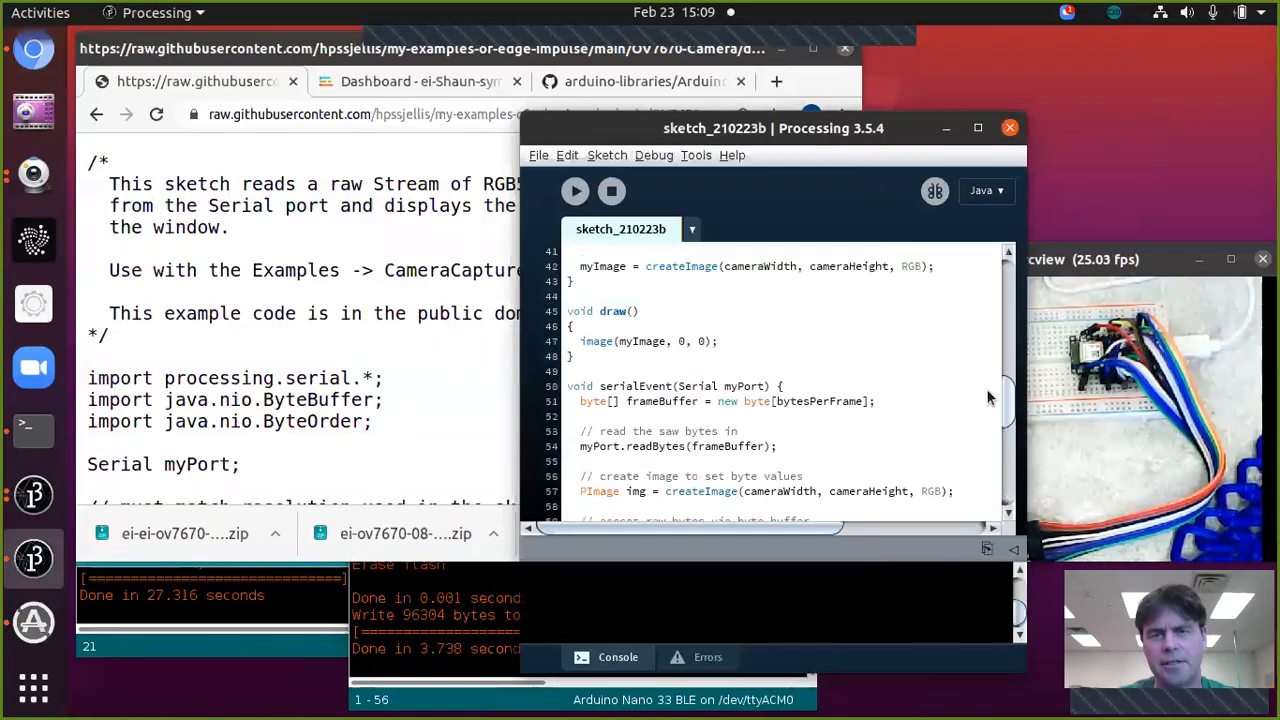
{"action": "scroll", "scroll_direction": "up", "scroll_amount": 3}
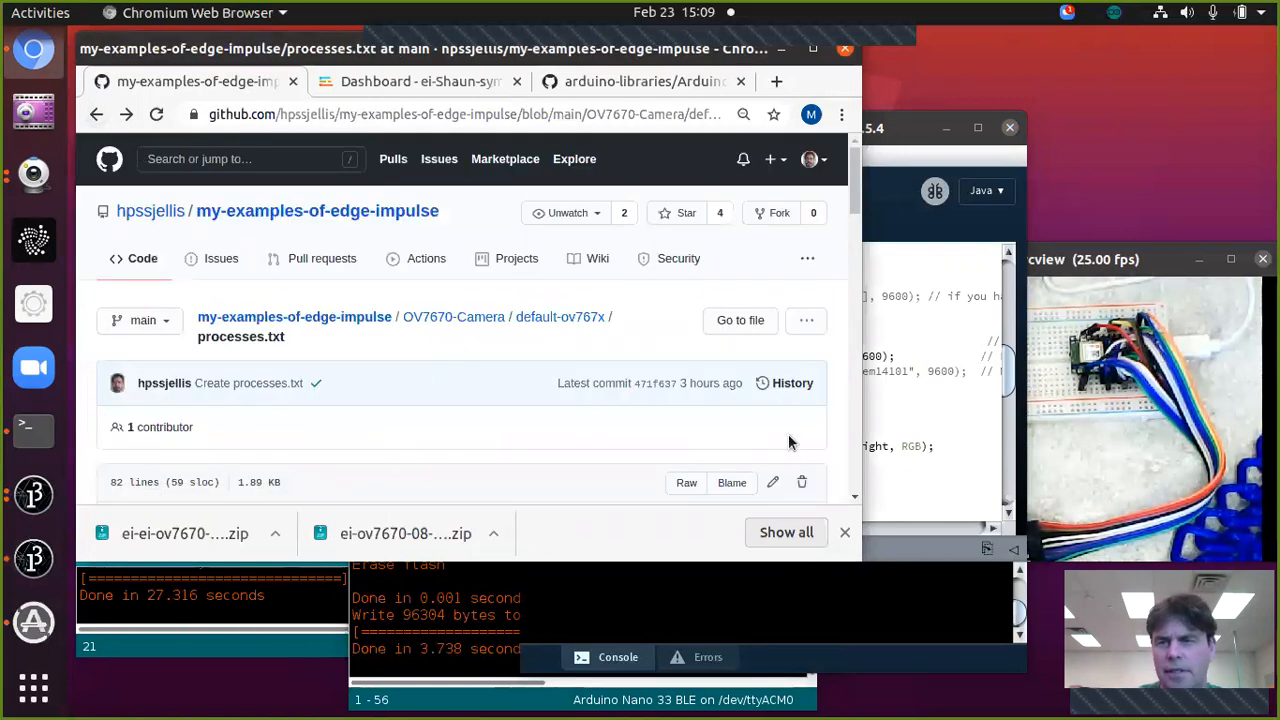
{"action": "mouse_move", "coordinate": [1125, 450]}
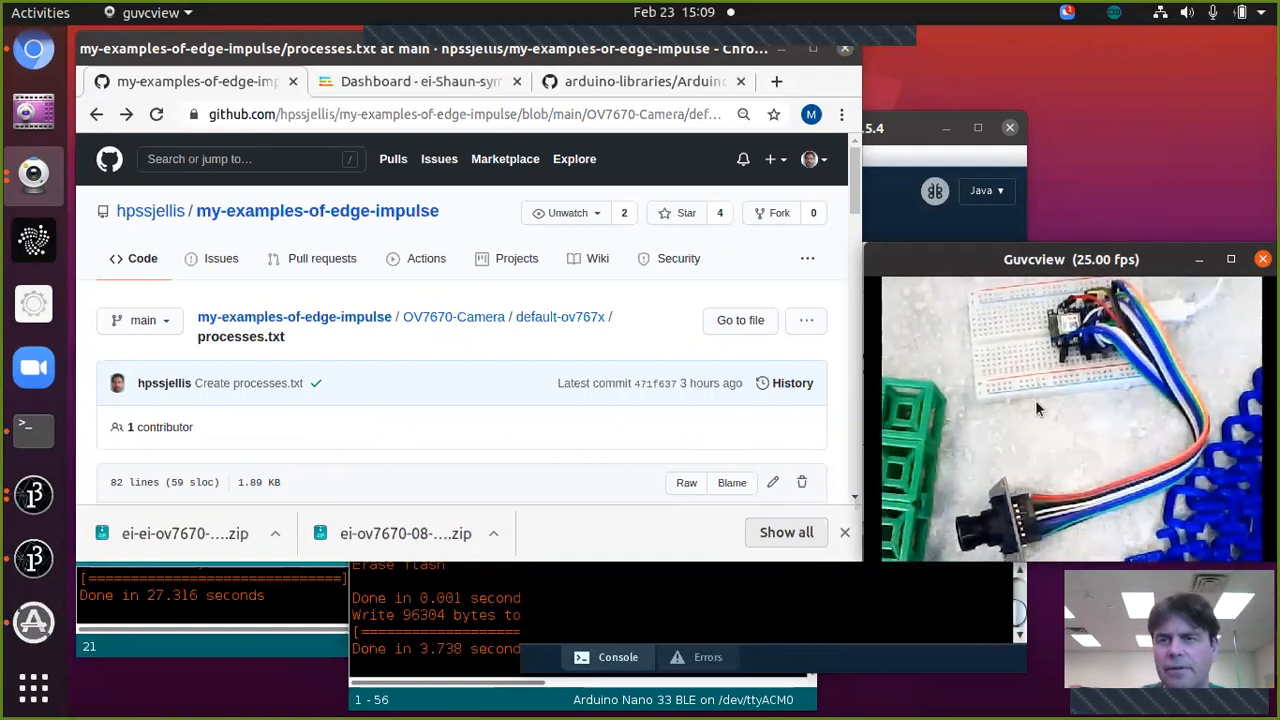
{"action": "mouse_move", "coordinate": [560, 317]}
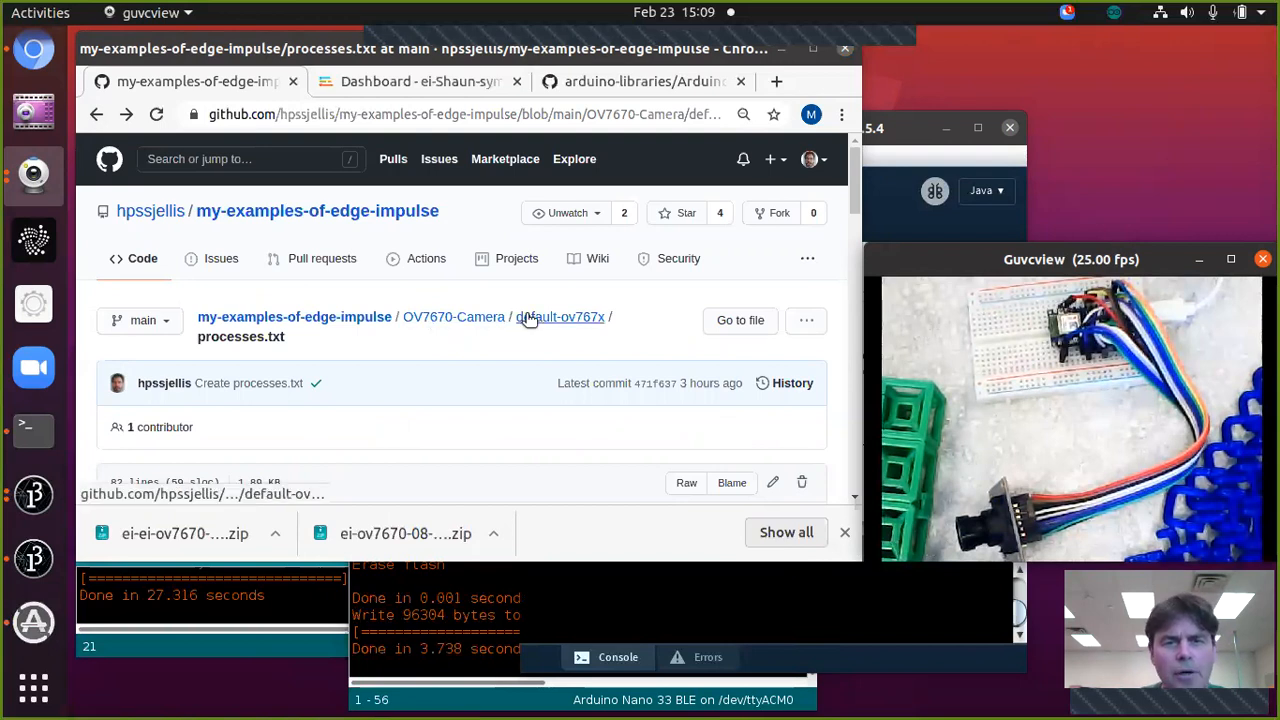
- Return to the default-ov767x folder via the breadcrumb and scroll to its file list
{"action": "left_click", "coordinate": [563, 317]}
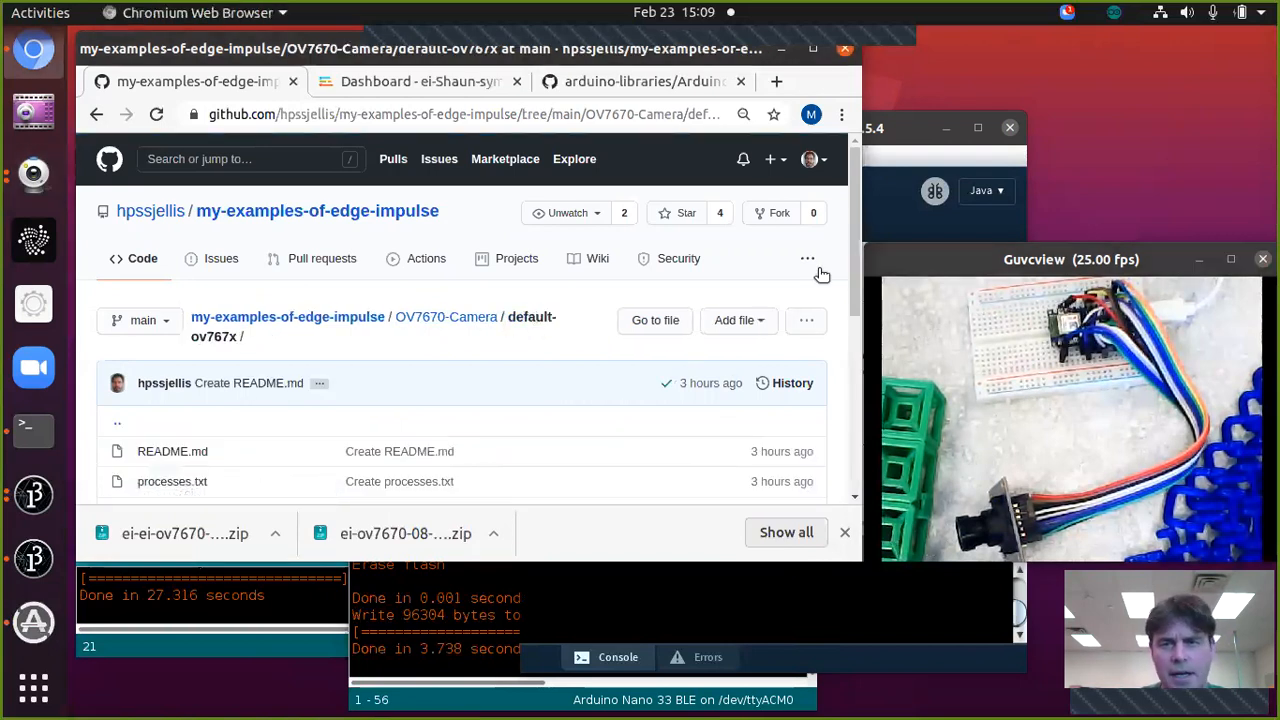
{"action": "scroll", "scroll_direction": "down", "scroll_amount": 3}
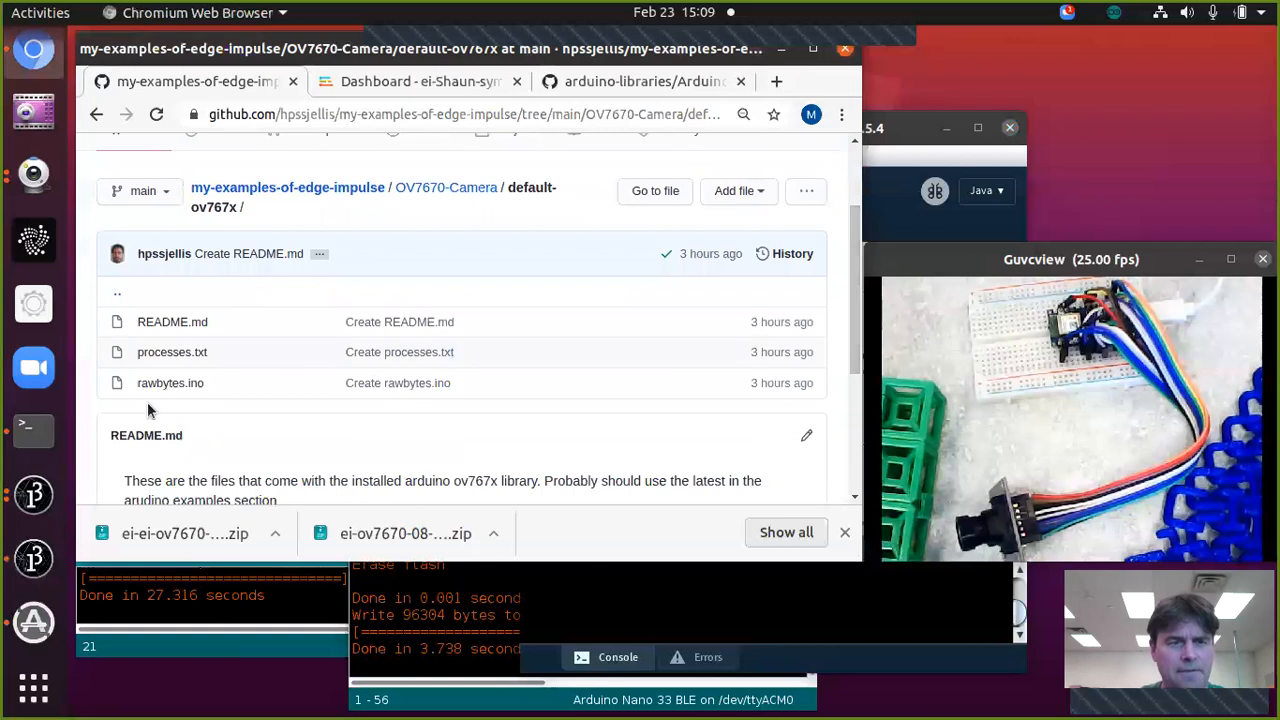
{"action": "mouse_move", "coordinate": [170, 383]}
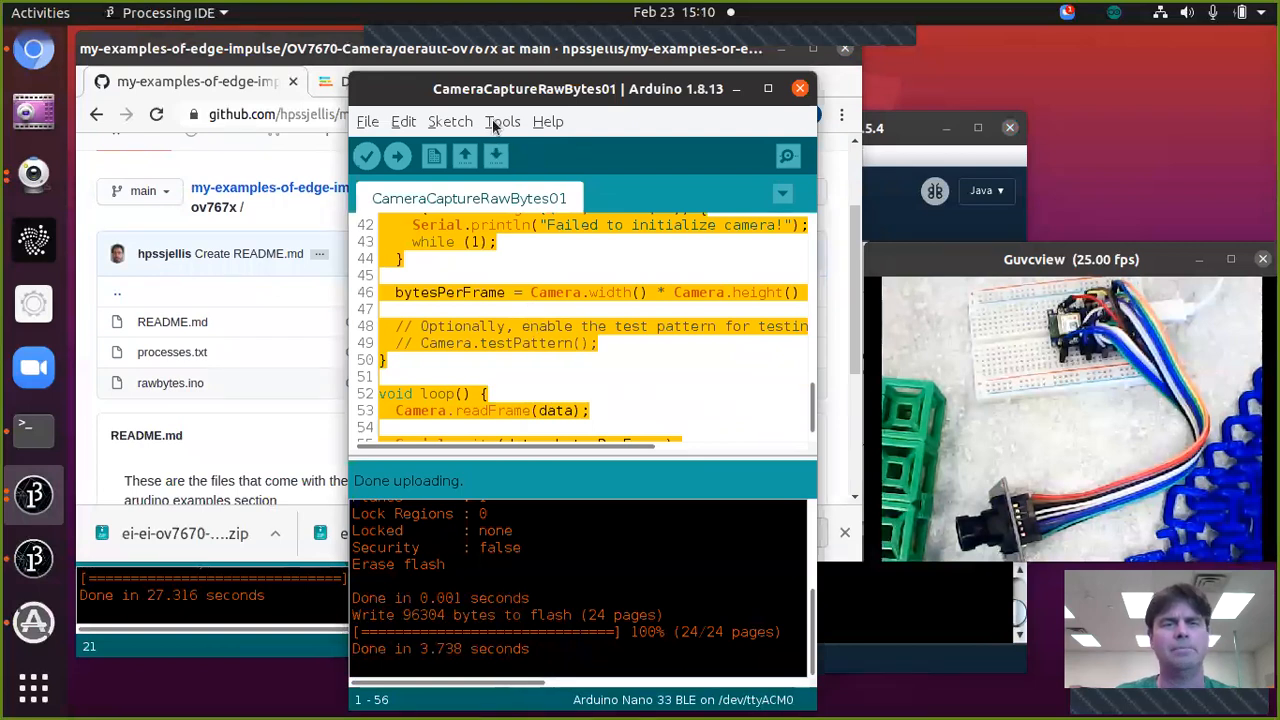
- Browse the File menu's Examples list for Arduino_OV767X sketches without opening one
{"action": "left_click", "coordinate": [367, 121]}
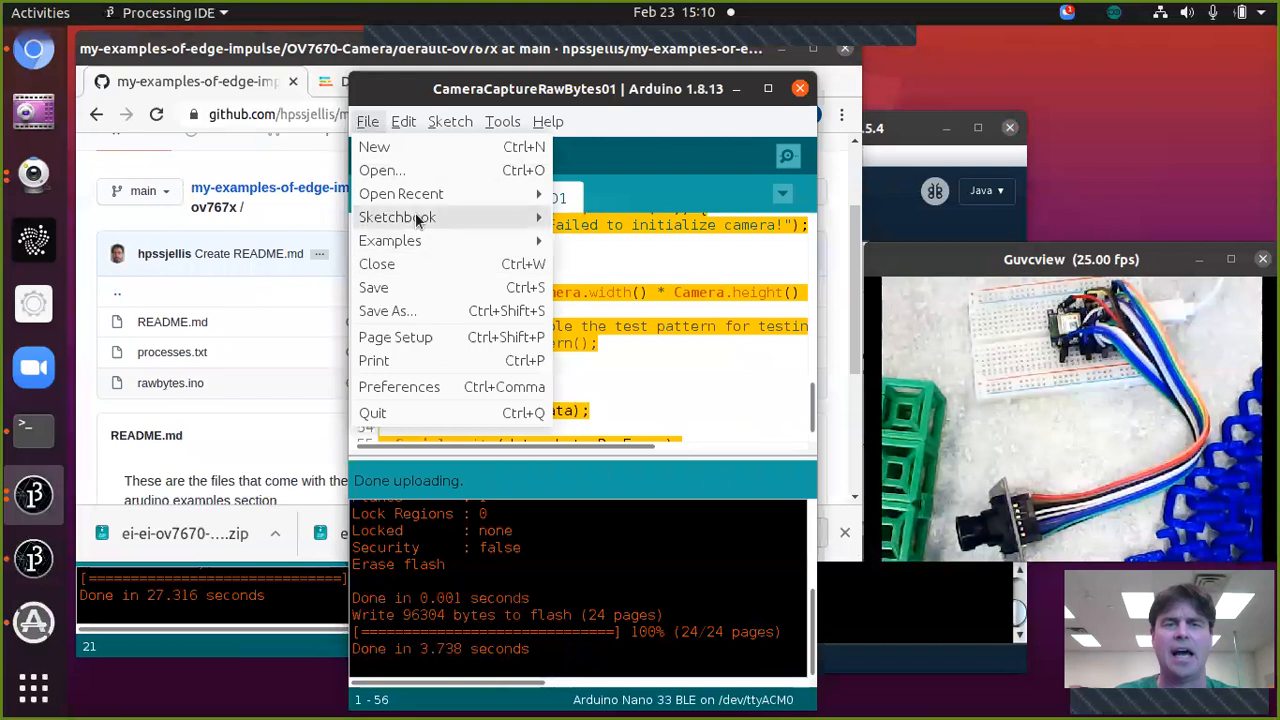
{"action": "left_click", "coordinate": [390, 240]}
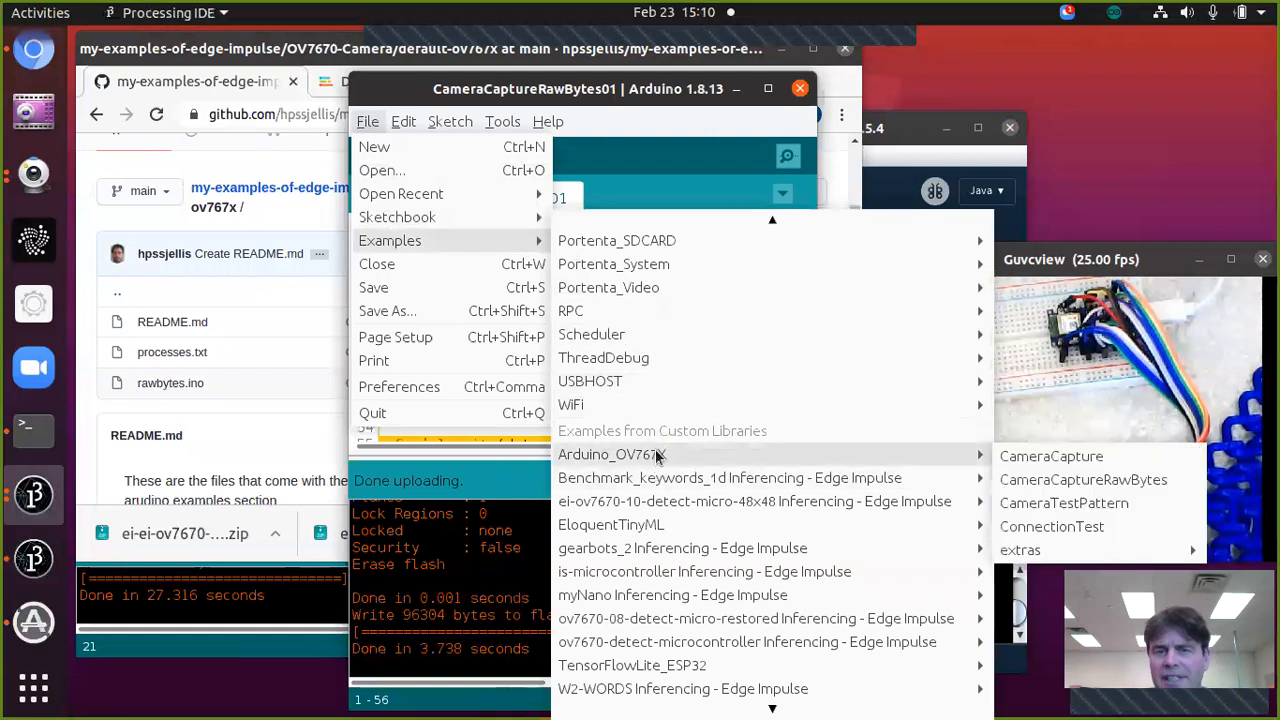
{"action": "mouse_move", "coordinate": [658, 462]}
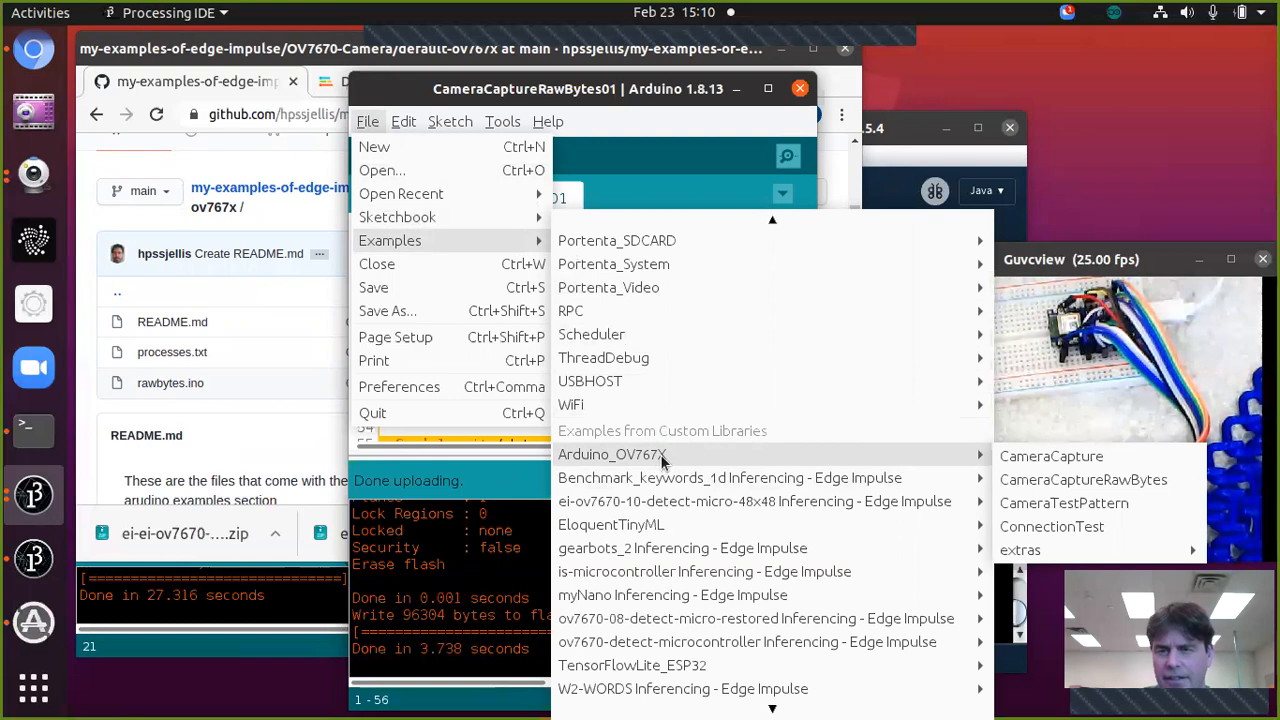
{"action": "mouse_move", "coordinate": [963, 453]}
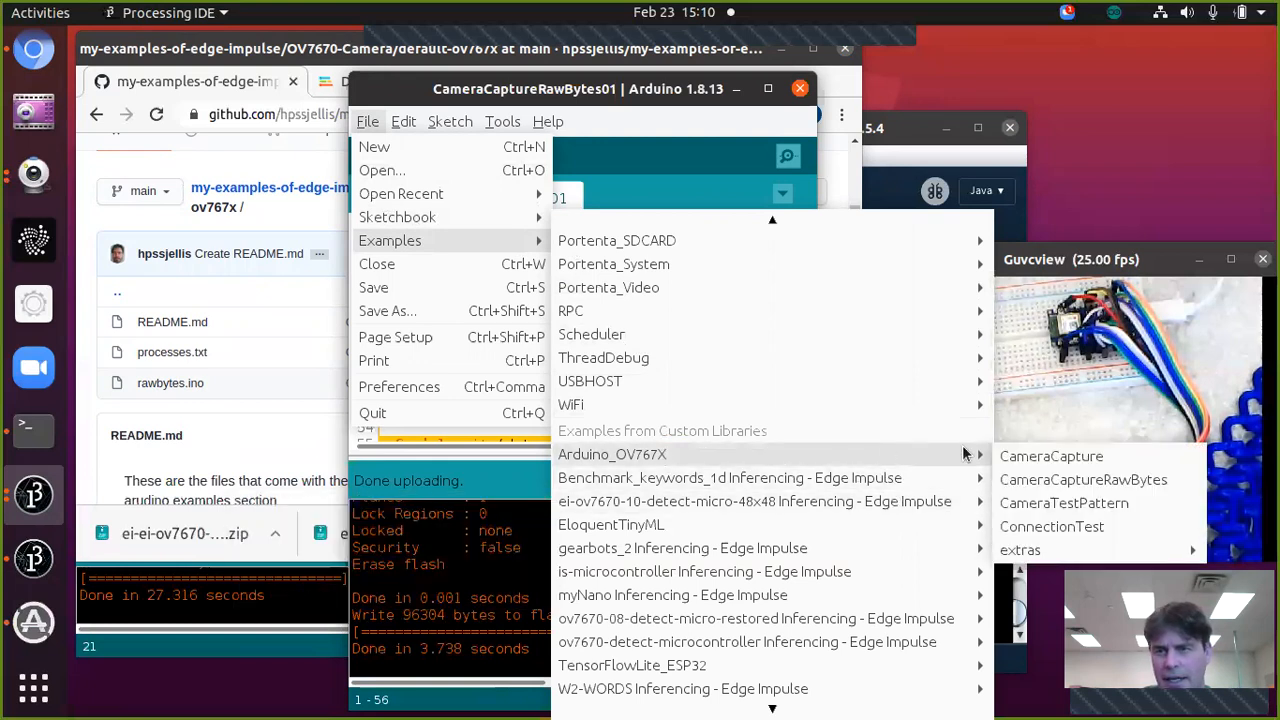
{"action": "mouse_move", "coordinate": [1083, 479]}
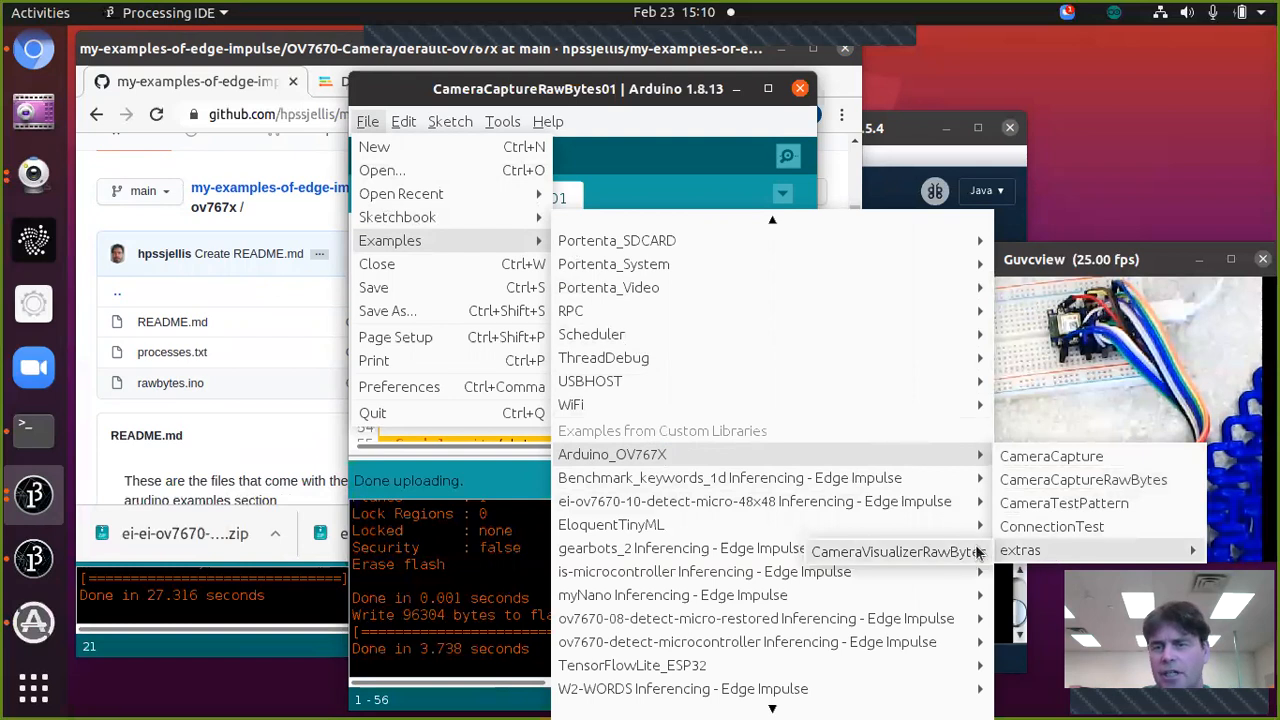
{"action": "mouse_move", "coordinate": [440, 365]}
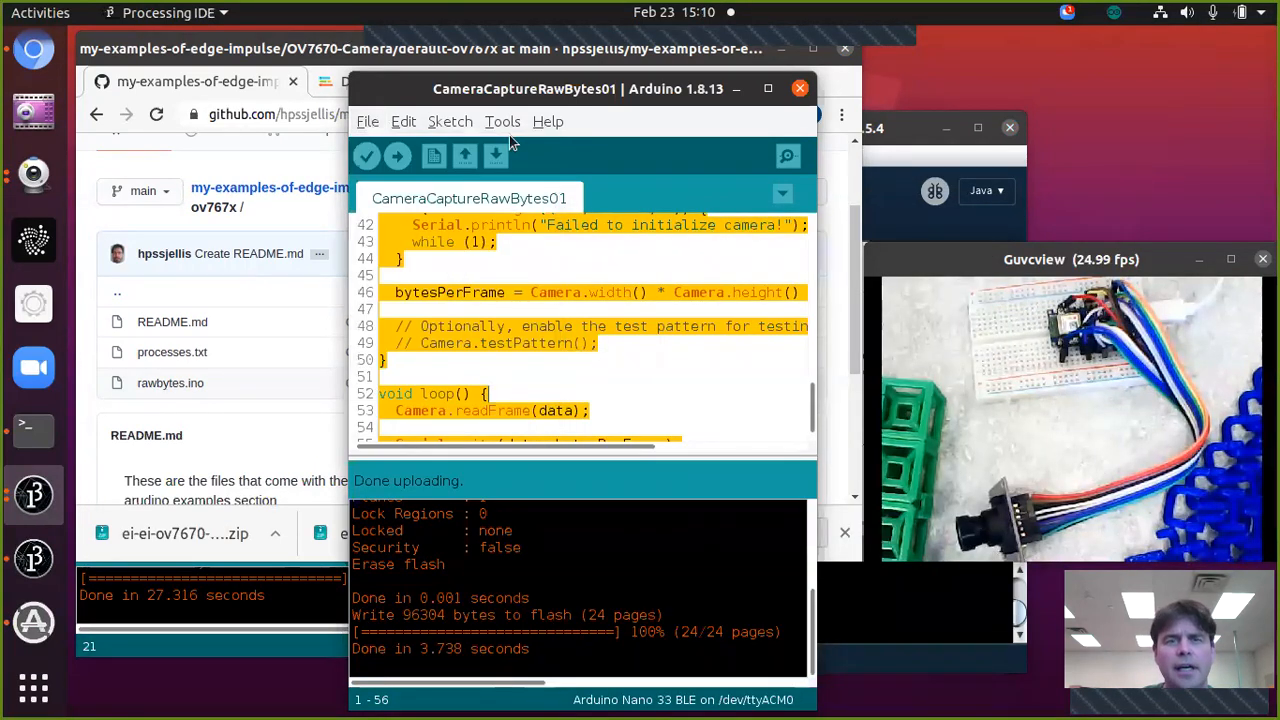
- Deselect the code and upload CameraCaptureRawBytes01 to the Nano 33 BLE
{"action": "left_click", "coordinate": [502, 121]}
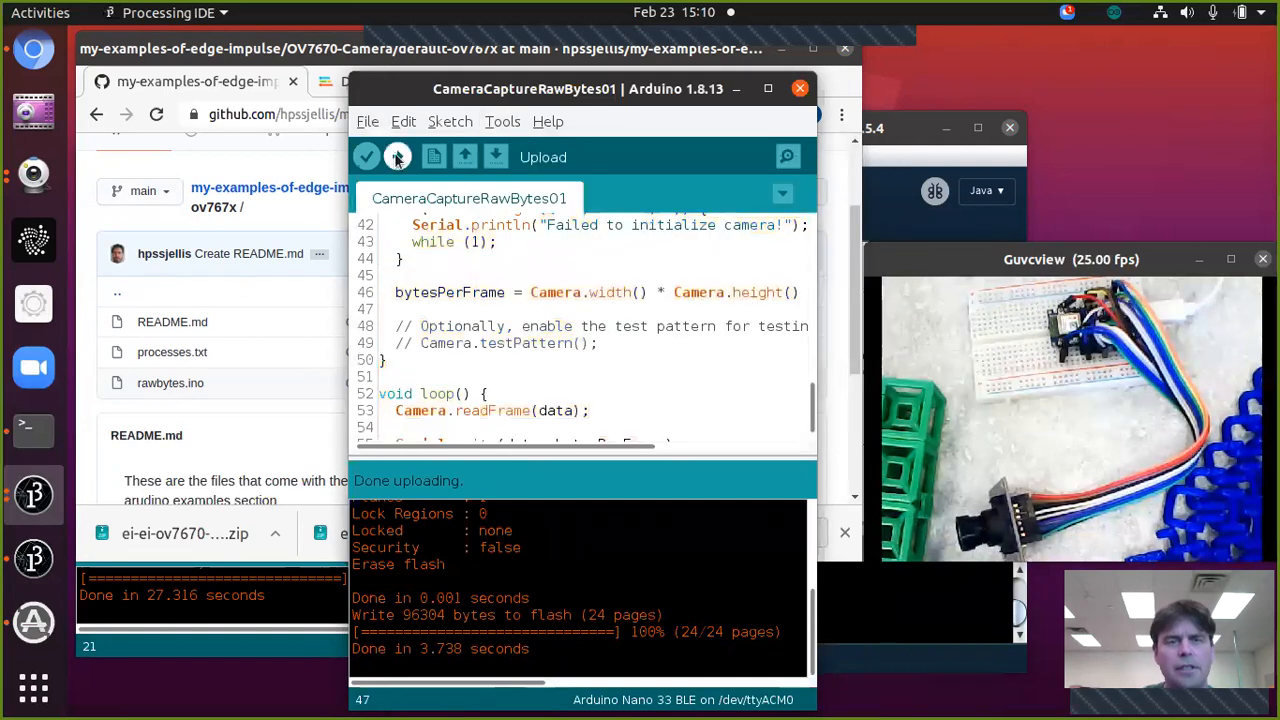
{"action": "left_click", "coordinate": [397, 157]}
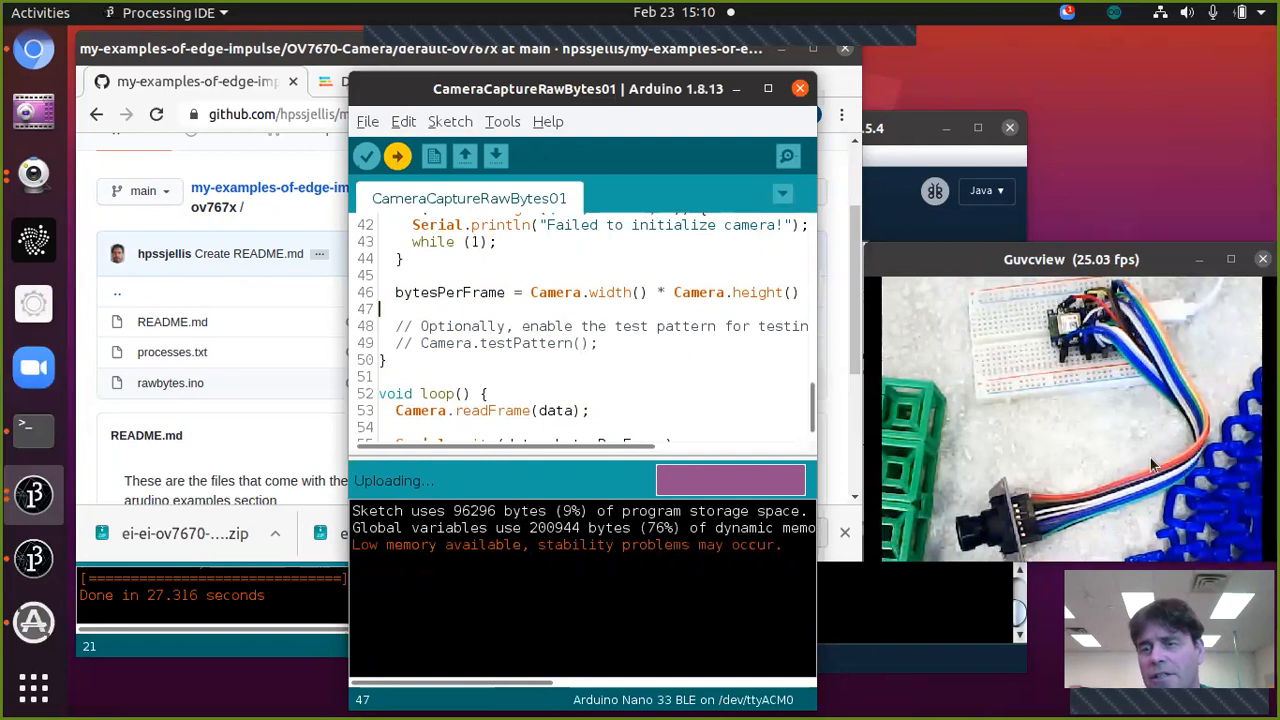
{"action": "mouse_move", "coordinate": [1037, 516]}
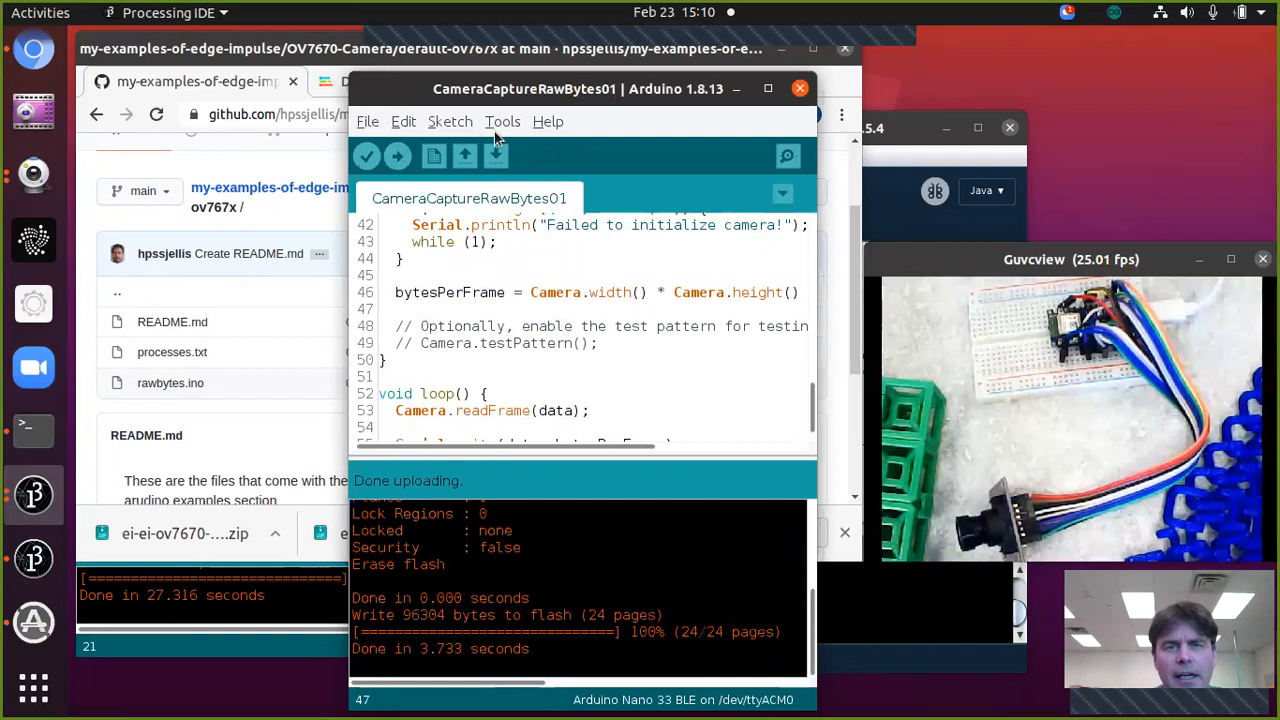
{"action": "mouse_move", "coordinate": [885, 225]}
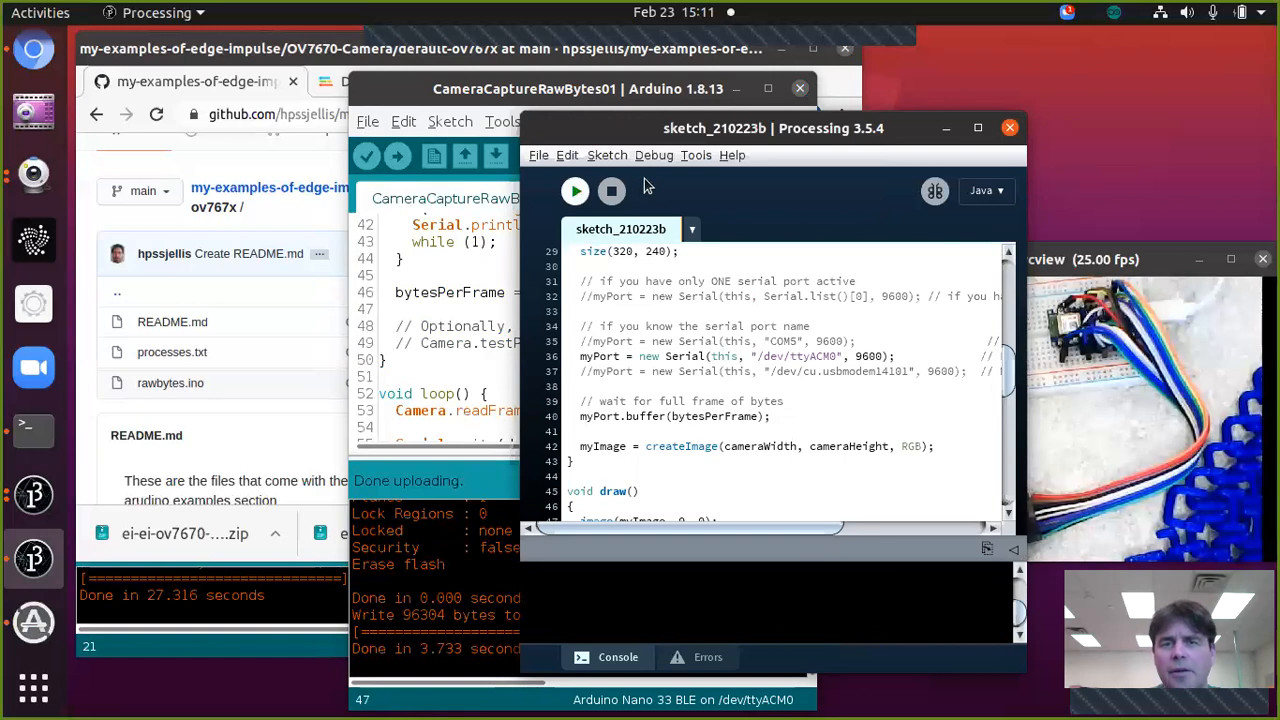
- Run sketch_210223b to show the live camera image of chain links, then stop it
{"action": "left_click", "coordinate": [575, 191]}
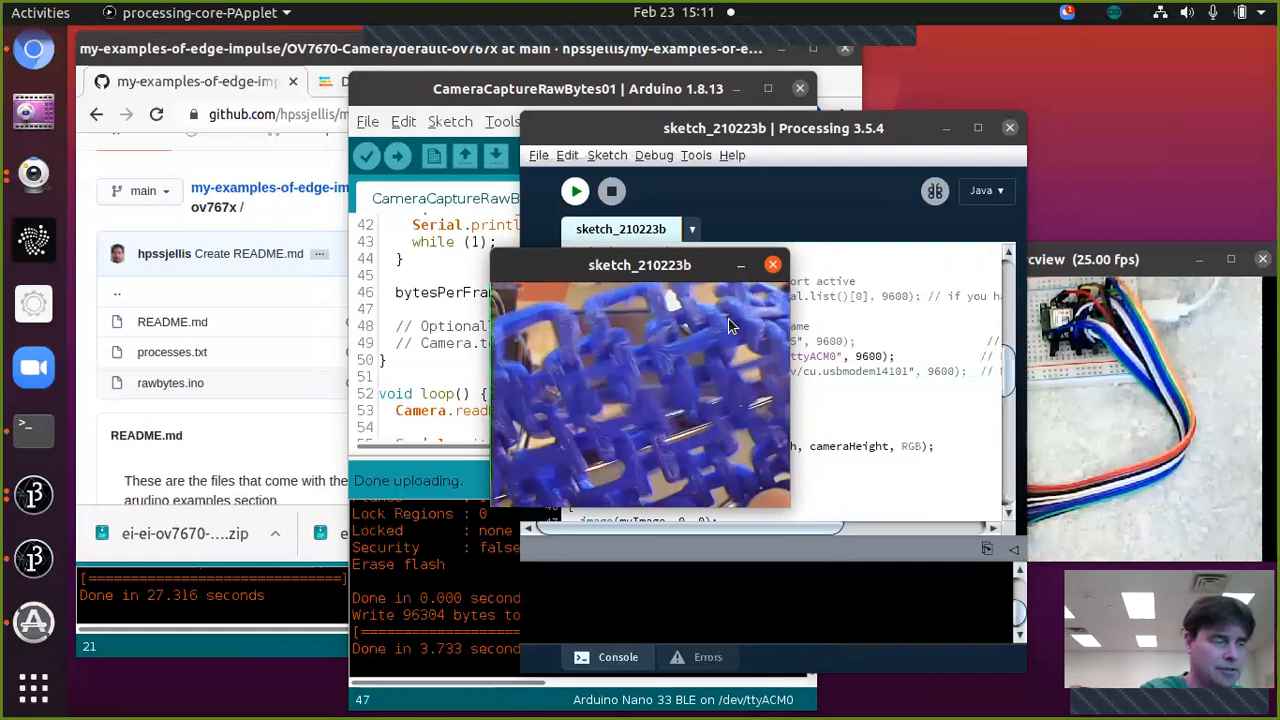
{"action": "mouse_move", "coordinate": [611, 191]}
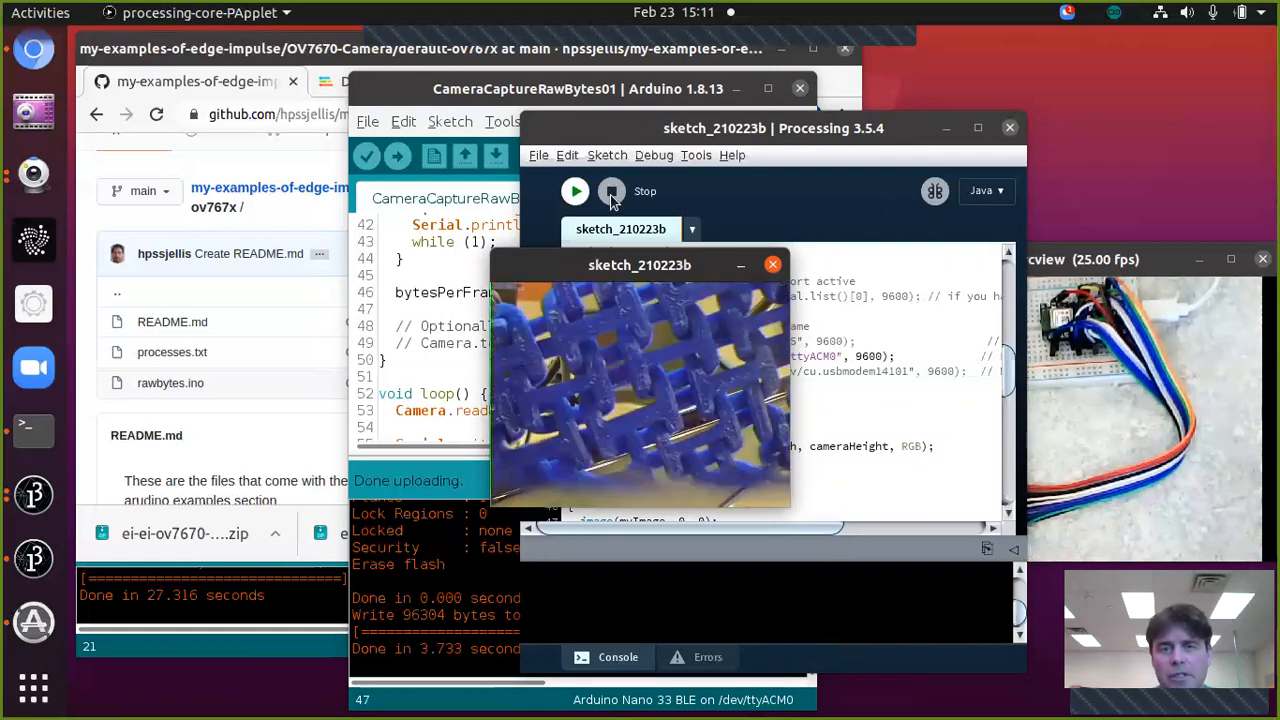
{"action": "left_click", "coordinate": [611, 191]}
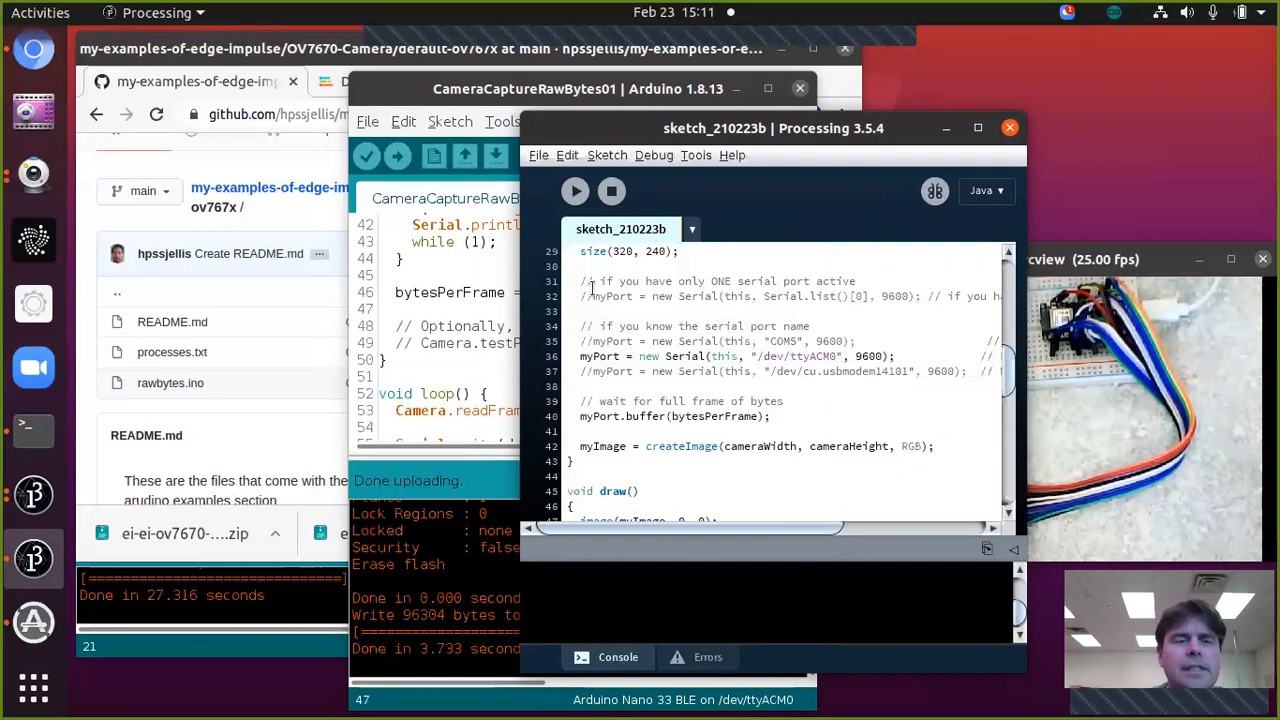
{"action": "mouse_move", "coordinate": [295, 438]}
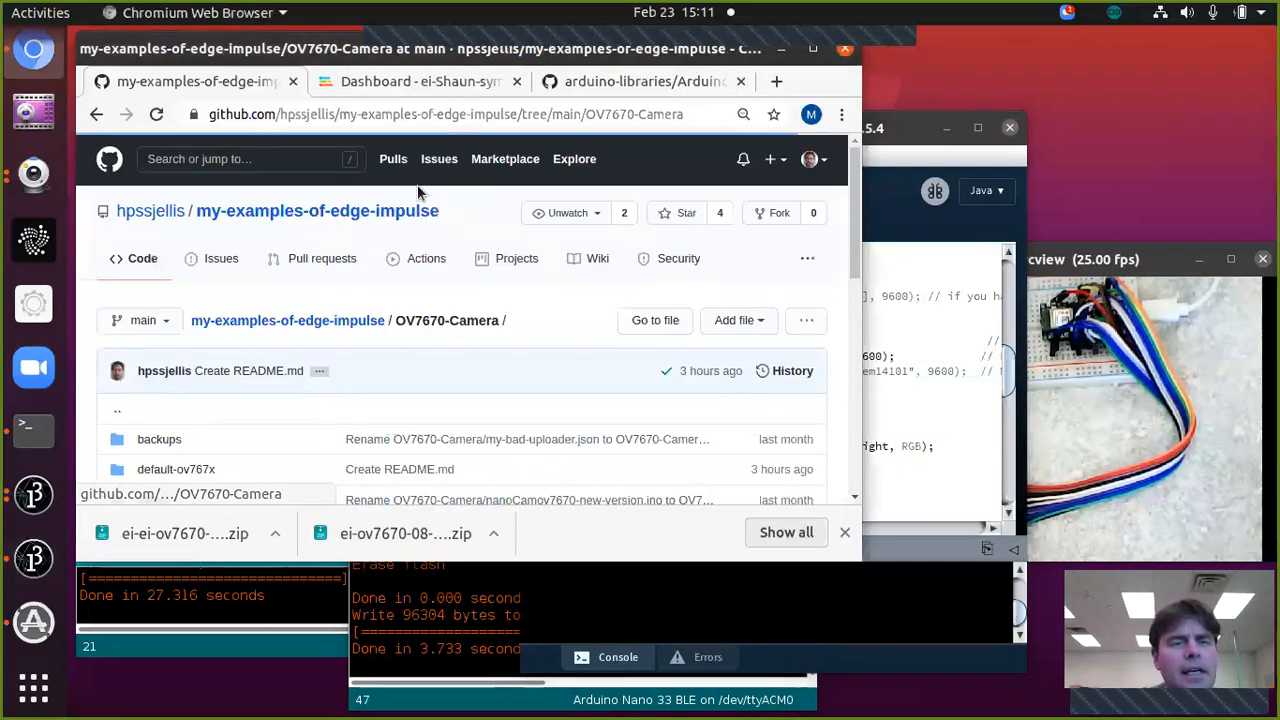
- Scroll the OV7670-Camera file list and open nanoCamOV7670.ino
{"action": "scroll", "scroll_direction": "down", "scroll_amount": 3}
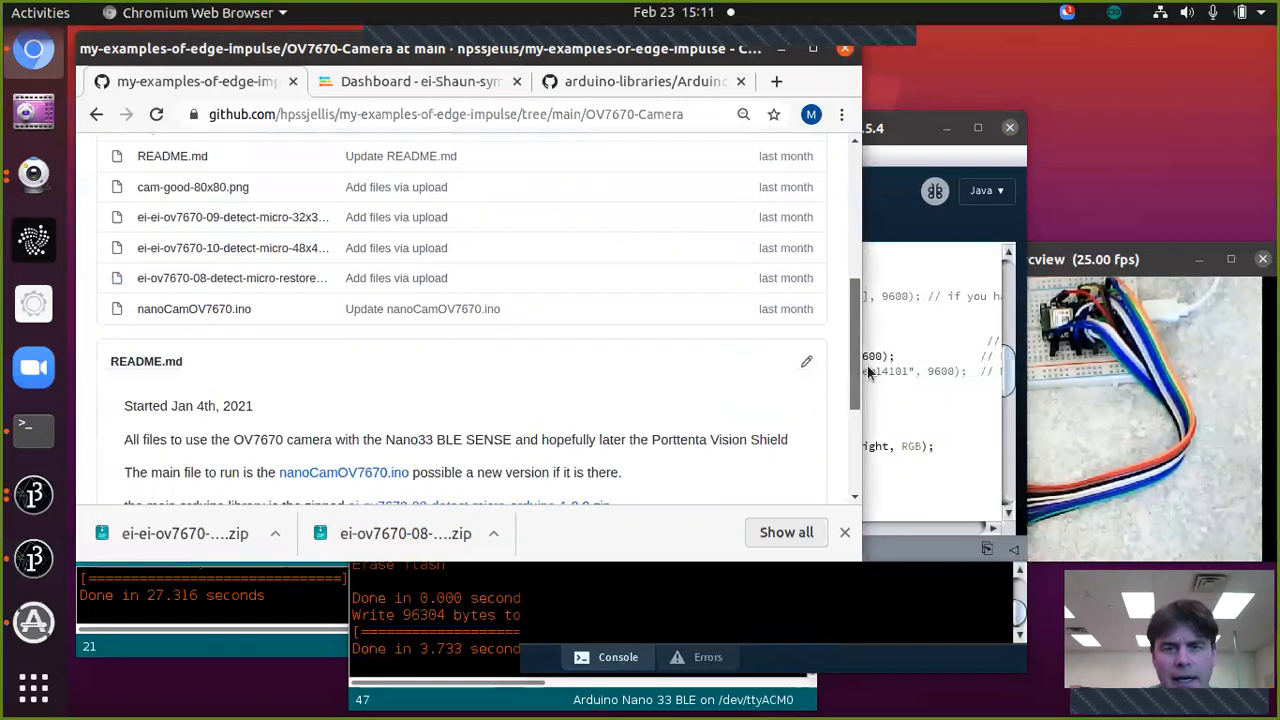
{"action": "scroll", "scroll_direction": "up", "scroll_amount": 3}
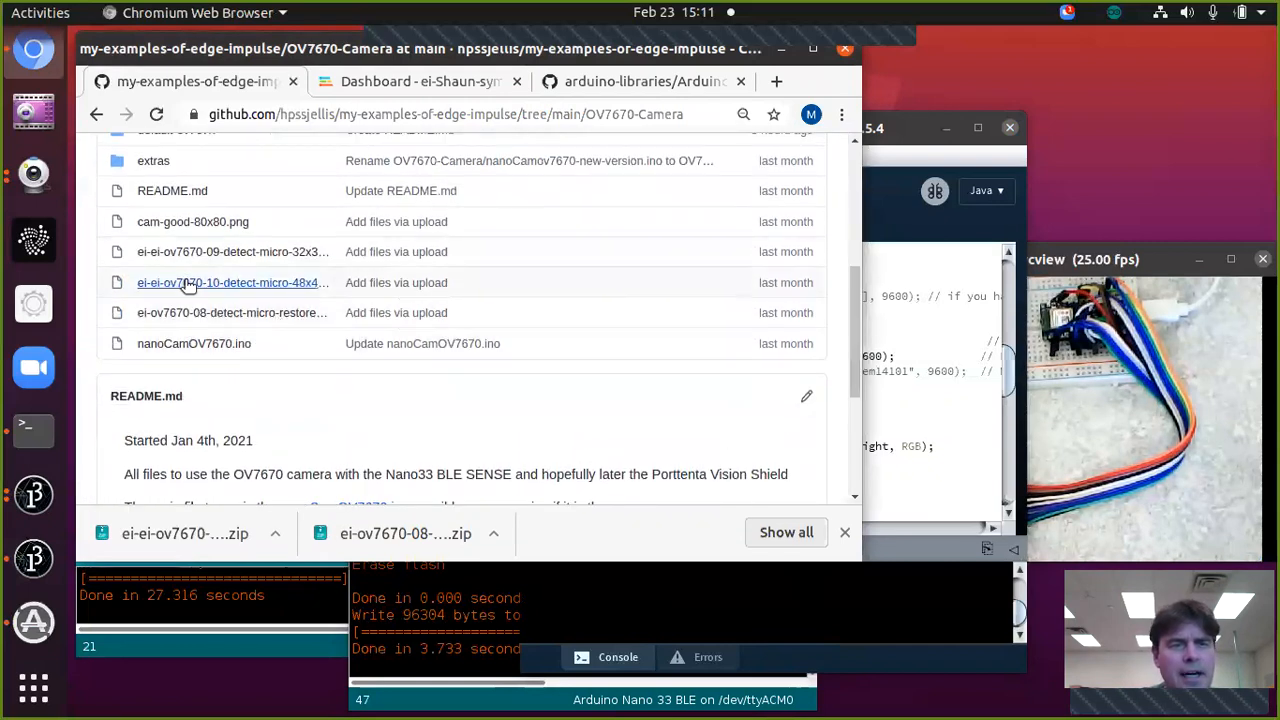
{"action": "mouse_move", "coordinate": [218, 283]}
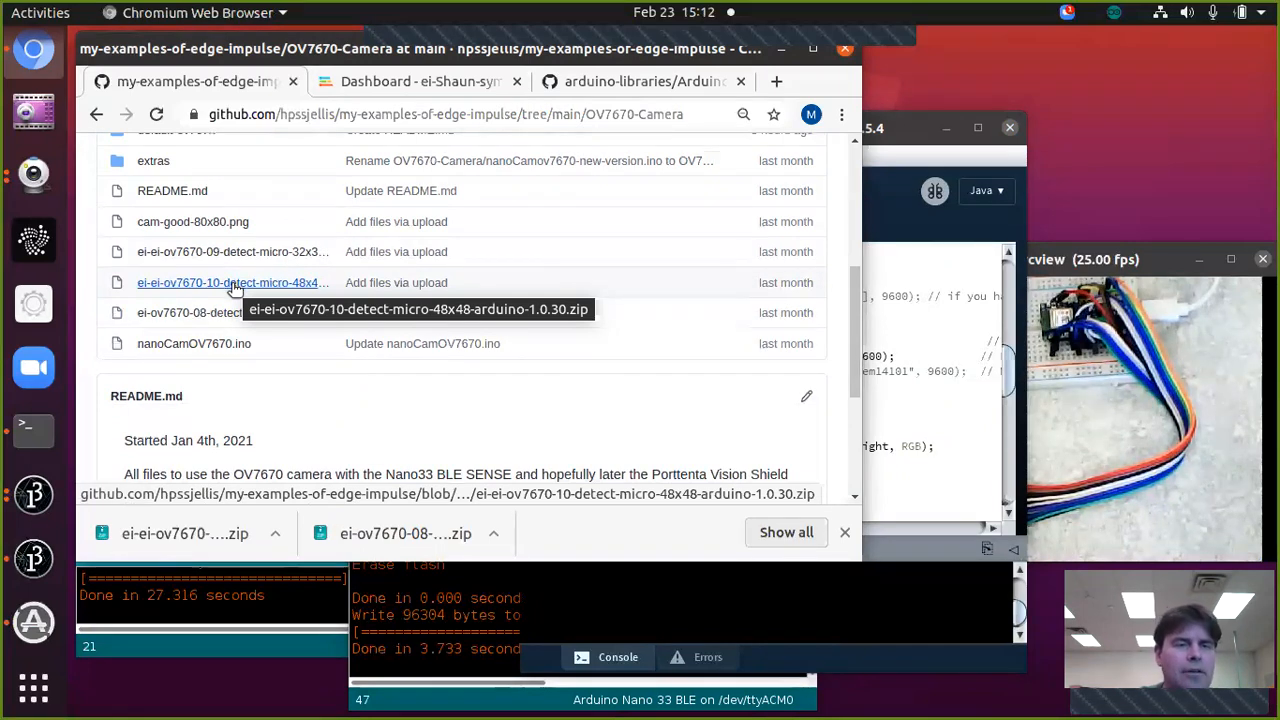
{"action": "mouse_move", "coordinate": [265, 353]}
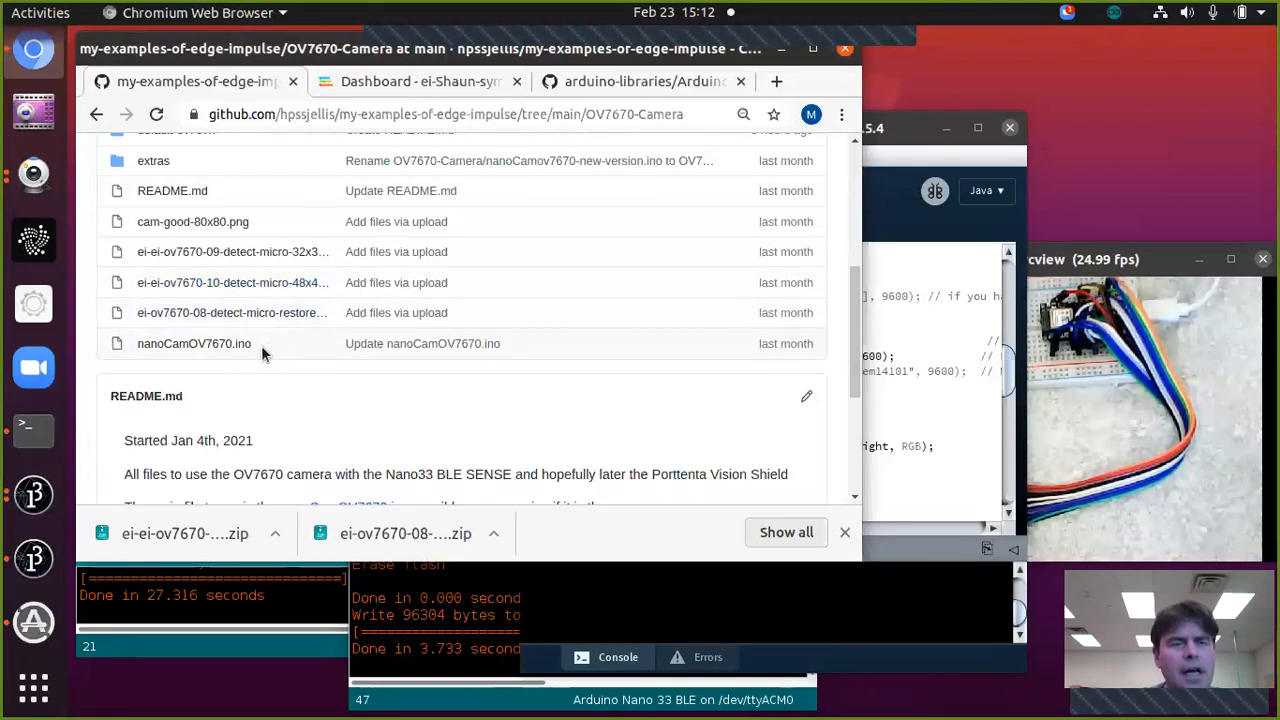
{"action": "left_click", "coordinate": [194, 343]}
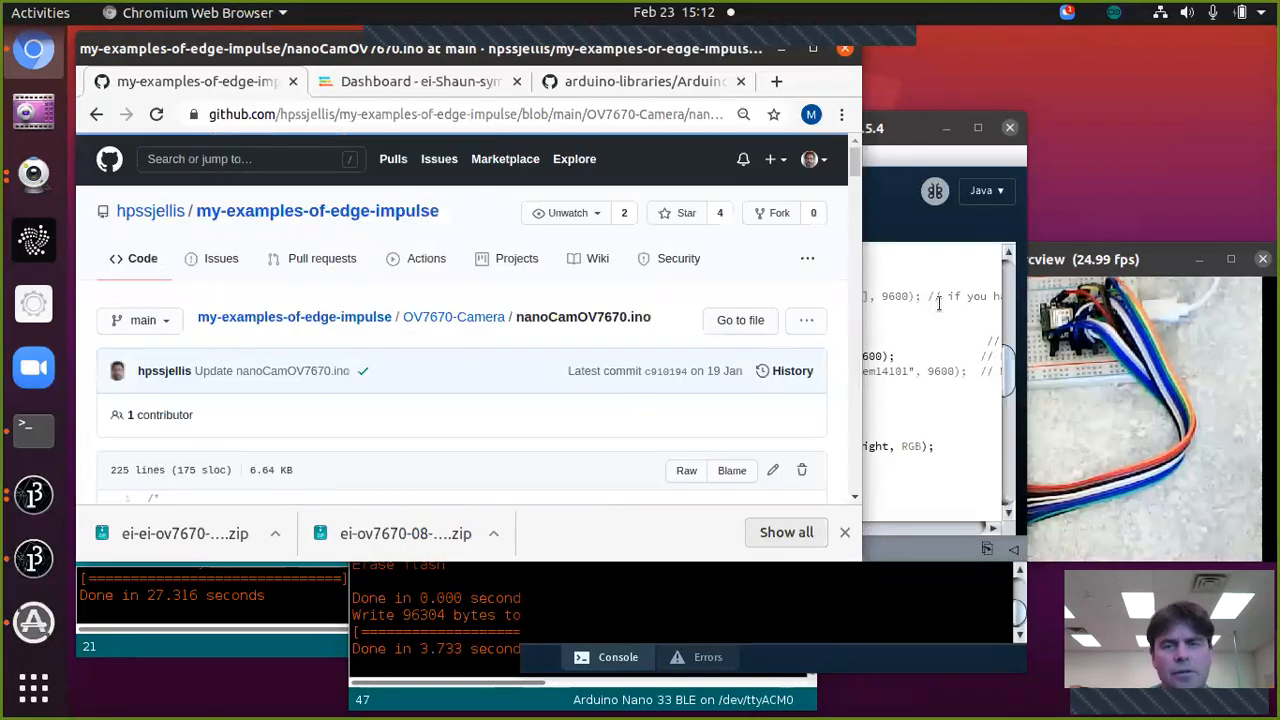
- View nanoCamOV7670.ino as raw text and read through its pin defines, setup and loop
{"action": "left_click", "coordinate": [686, 470]}
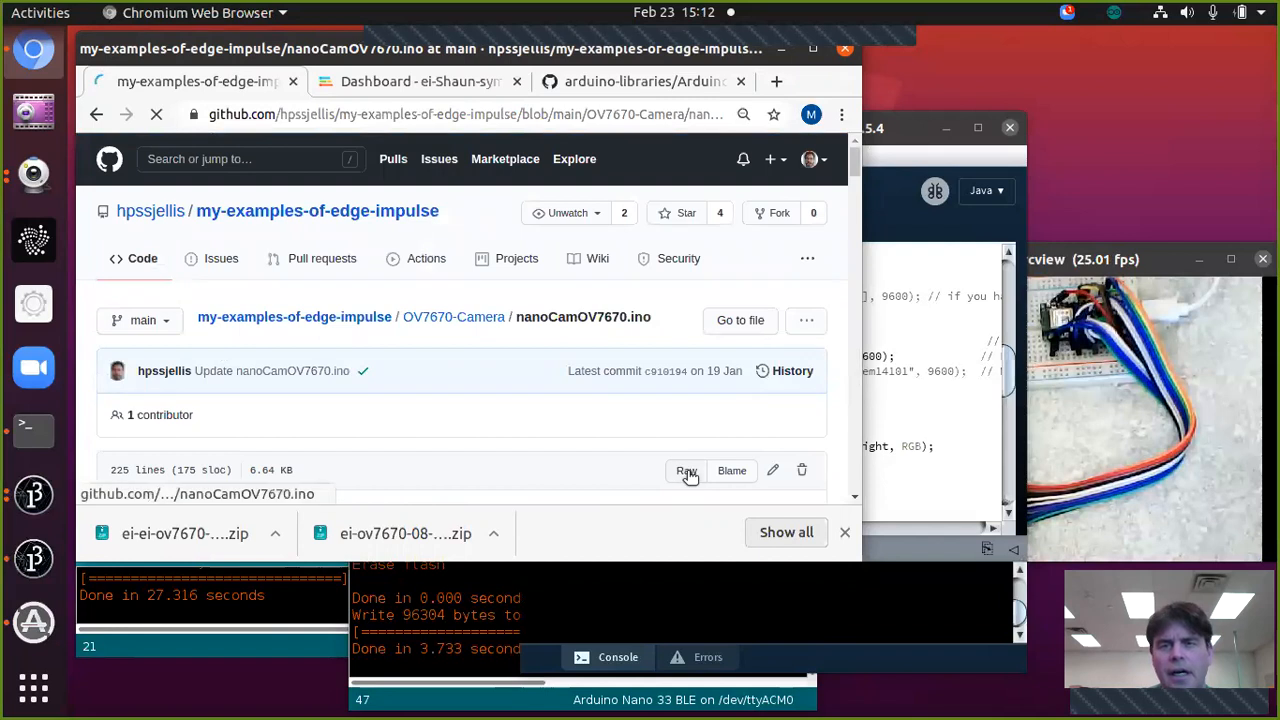
{"action": "left_click", "coordinate": [686, 470]}
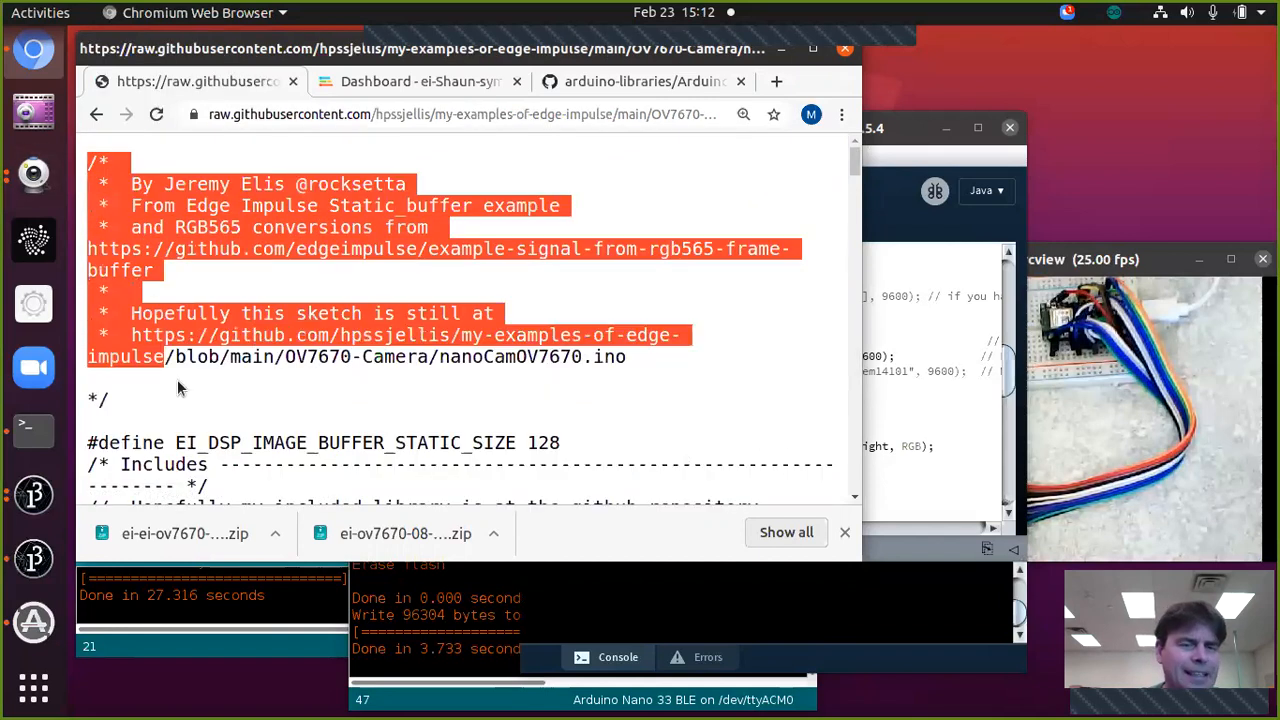
{"action": "scroll", "scroll_direction": "down", "scroll_amount": 3}
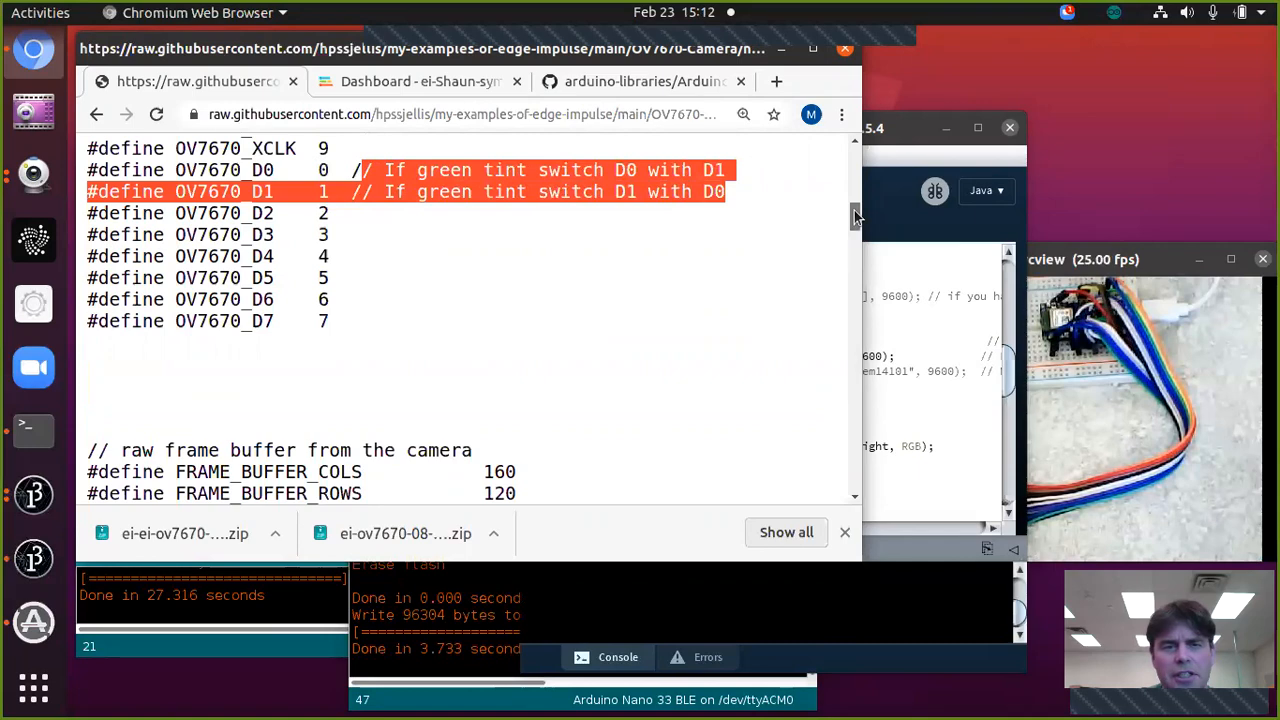
{"action": "scroll", "scroll_direction": "down", "scroll_amount": 3}
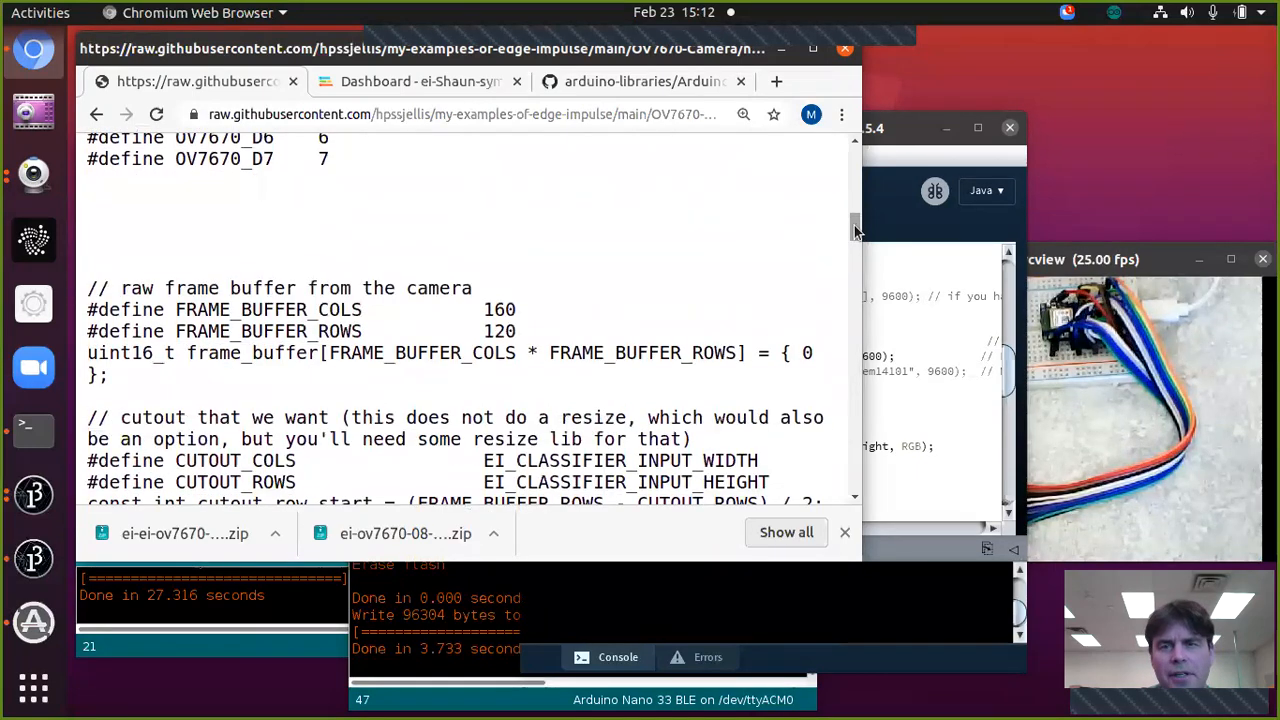
{"action": "scroll", "scroll_direction": "down", "scroll_amount": 3}
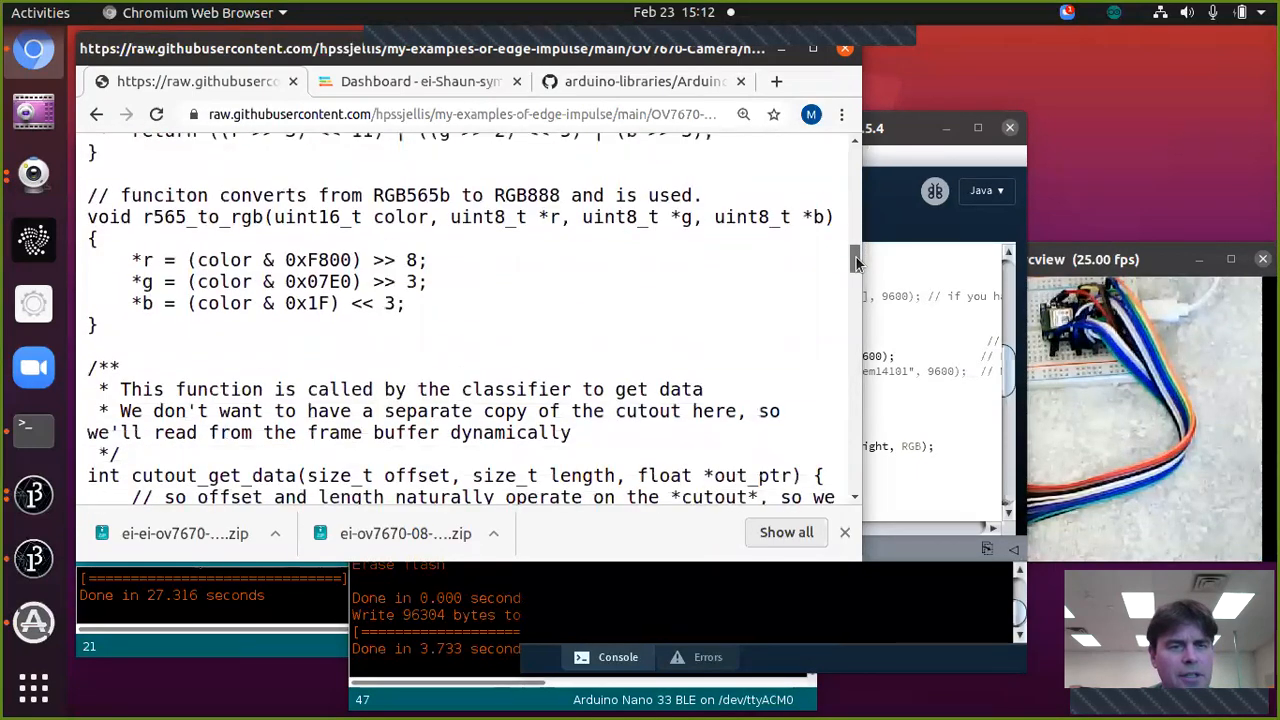
{"action": "scroll", "scroll_direction": "down", "scroll_amount": 3}
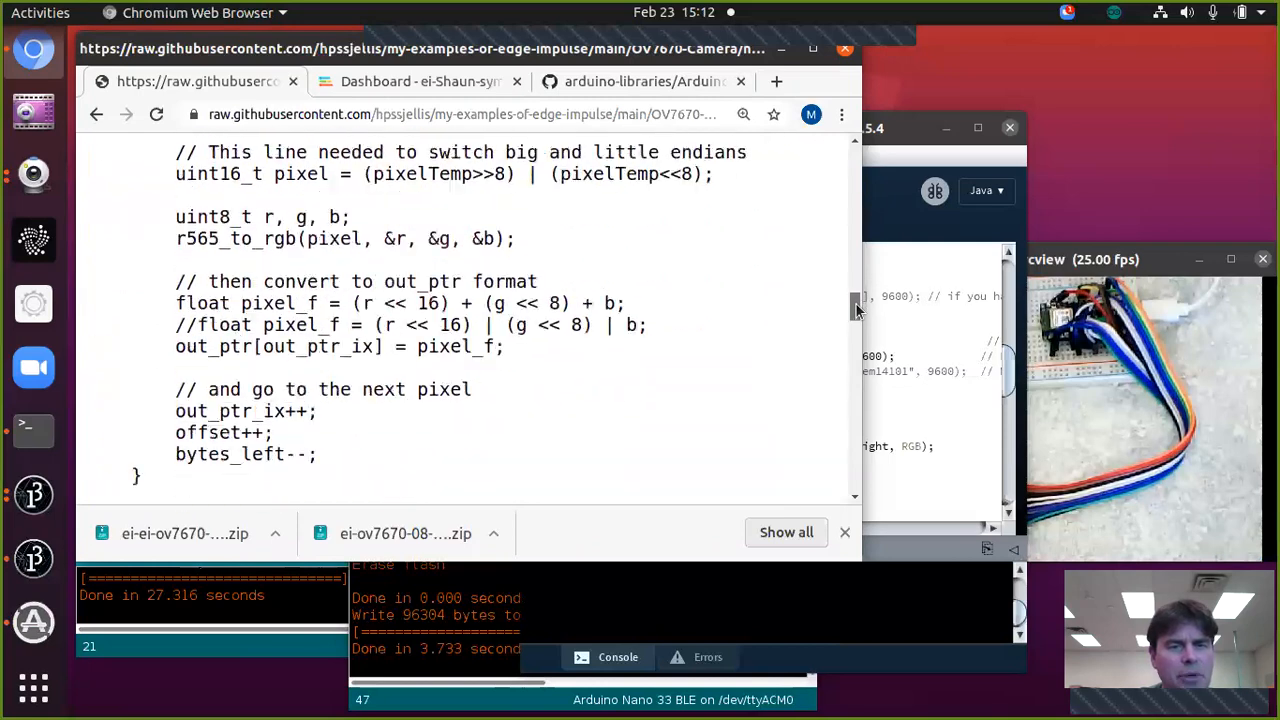
{"action": "scroll", "scroll_direction": "down", "scroll_amount": 3}
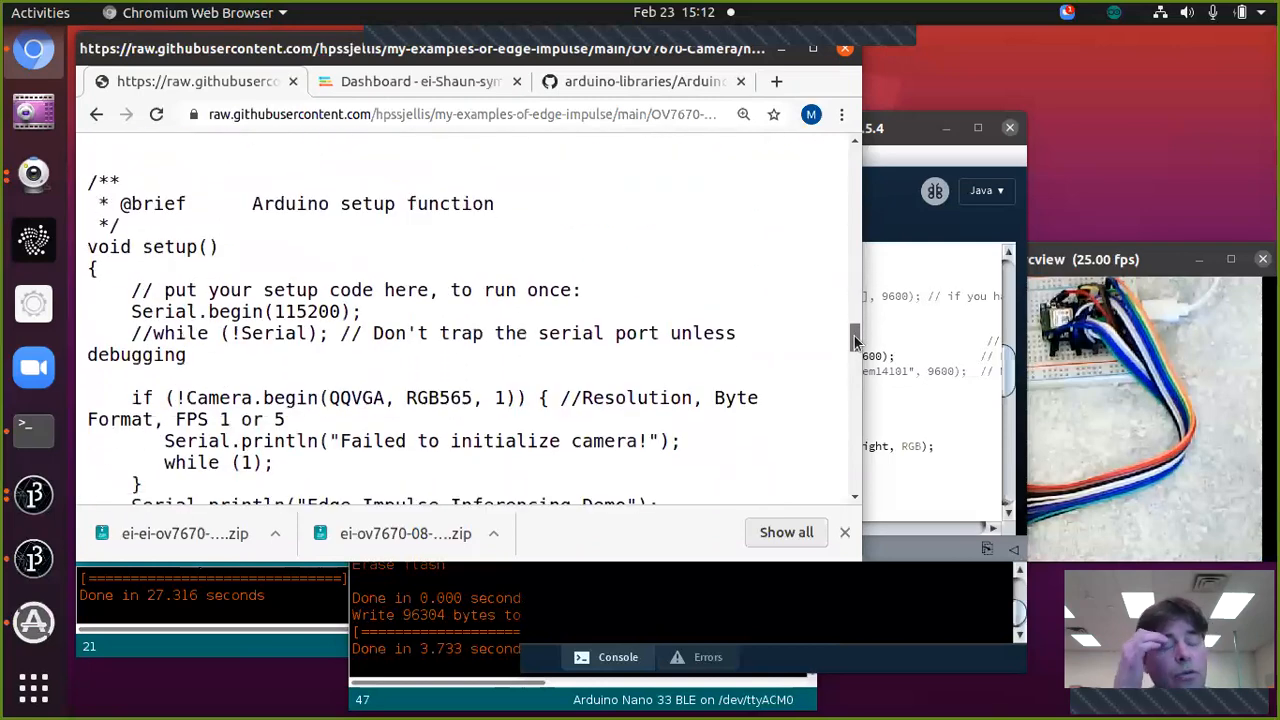
{"action": "scroll", "scroll_direction": "up", "scroll_amount": 3}
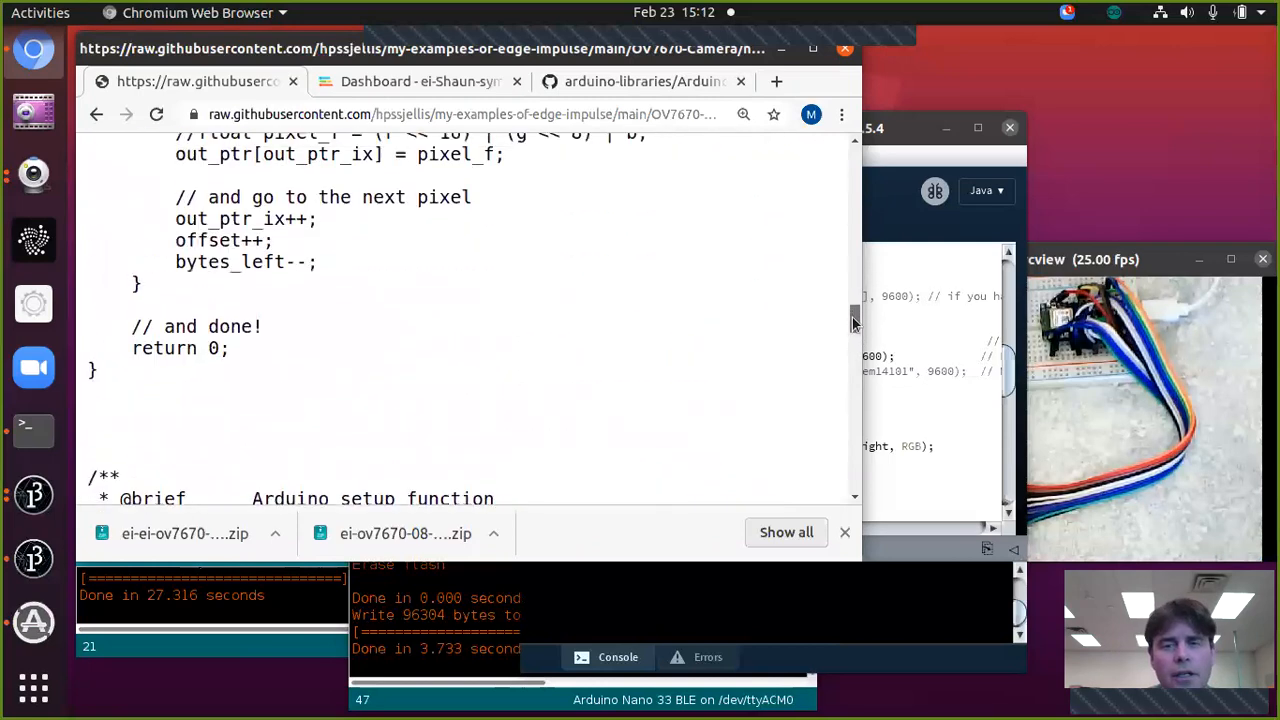
{"action": "scroll", "scroll_direction": "down", "scroll_amount": 3}
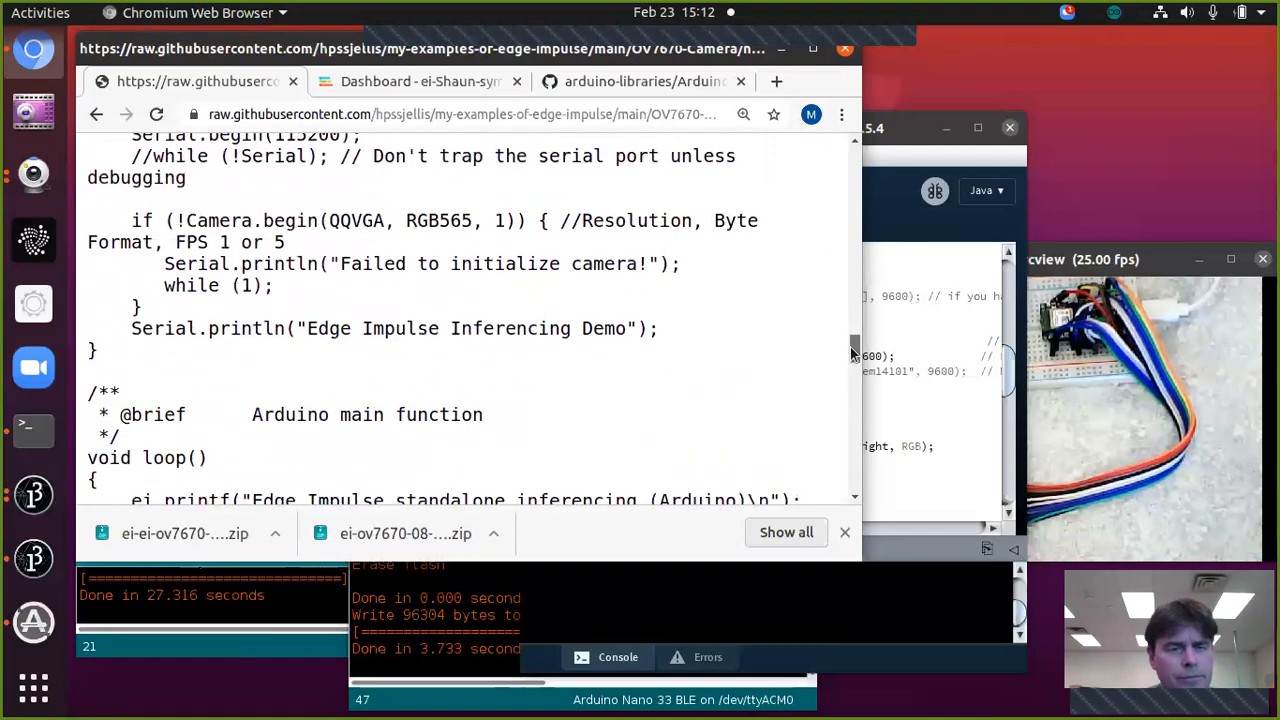
{"action": "scroll", "scroll_direction": "down", "scroll_amount": 3}
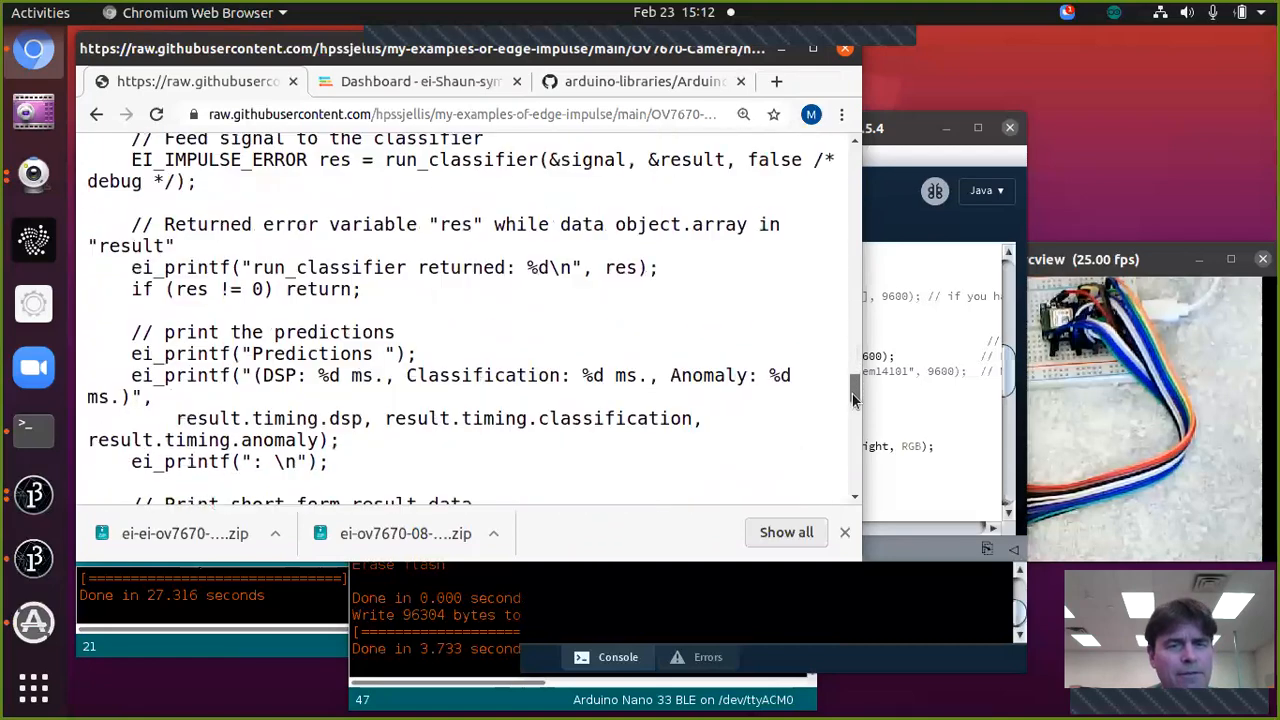
{"action": "scroll", "scroll_direction": "down", "scroll_amount": 3}
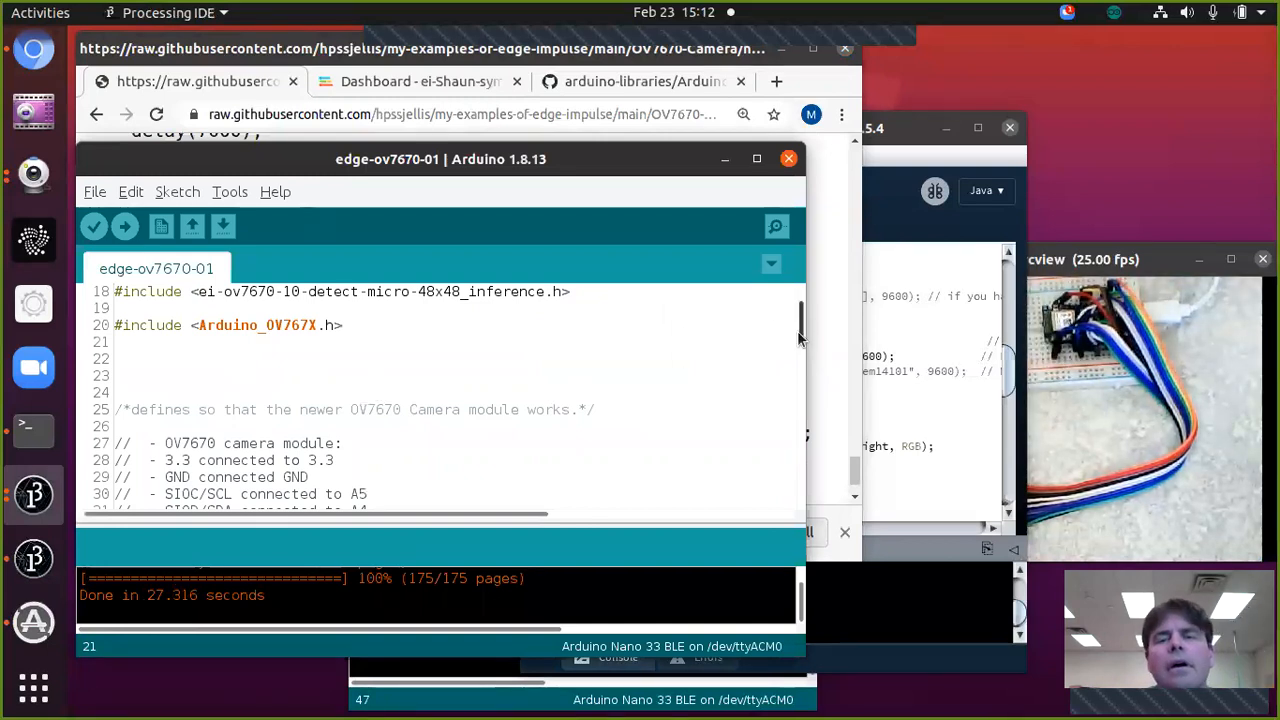
- Select /dev/ttyACM0 (Arduino Nano 33 BLE) as the port for edge-ov7670-01
{"action": "scroll", "scroll_direction": "up", "scroll_amount": 3}
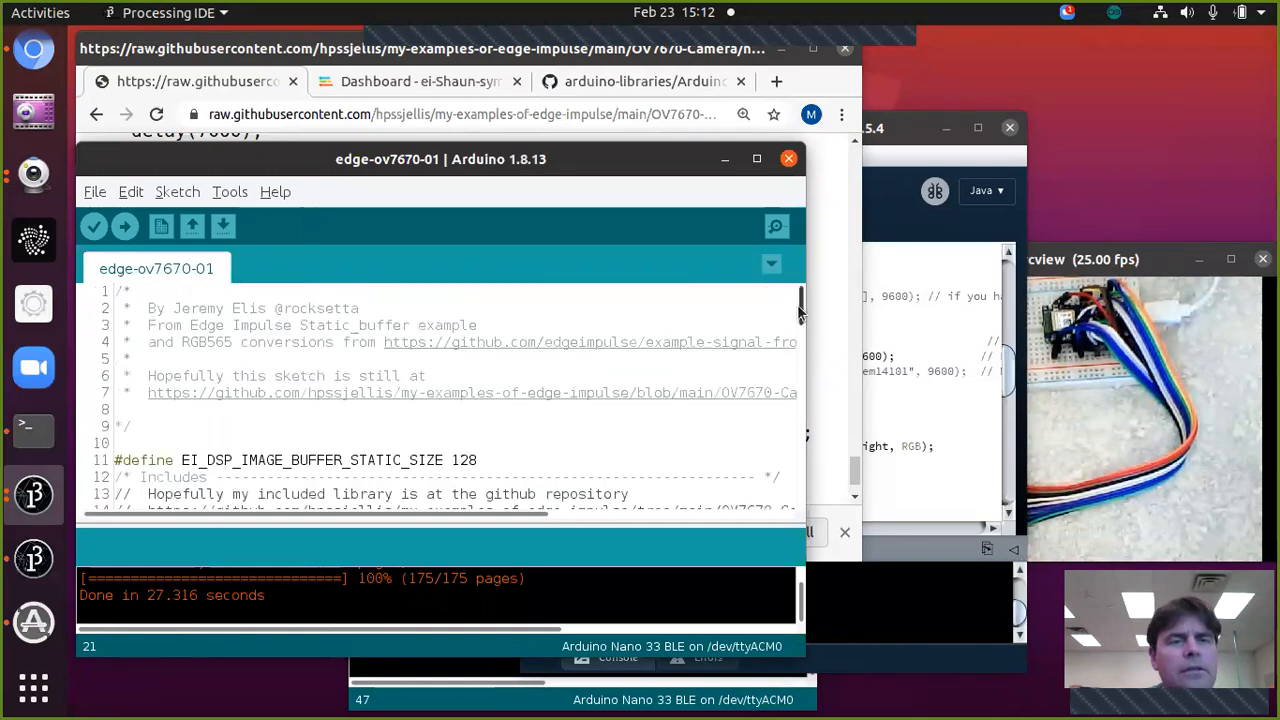
{"action": "left_click", "coordinate": [230, 191]}
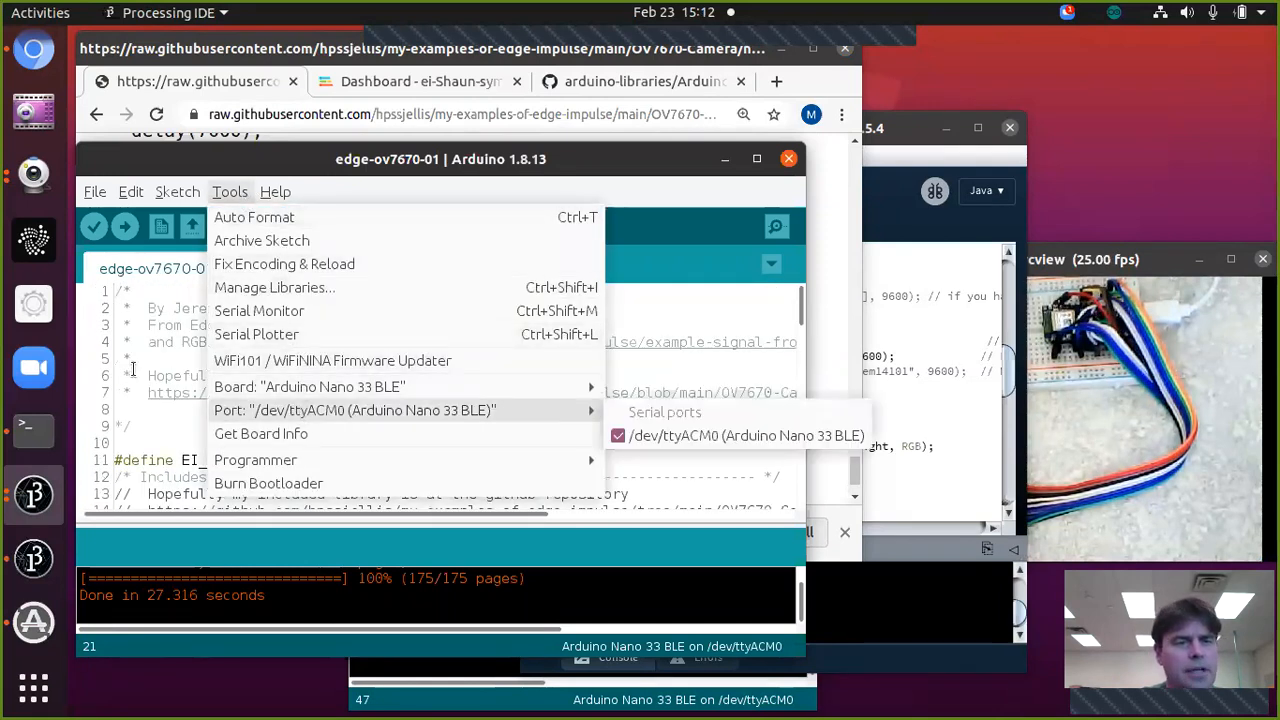
{"action": "left_click", "coordinate": [125, 226]}
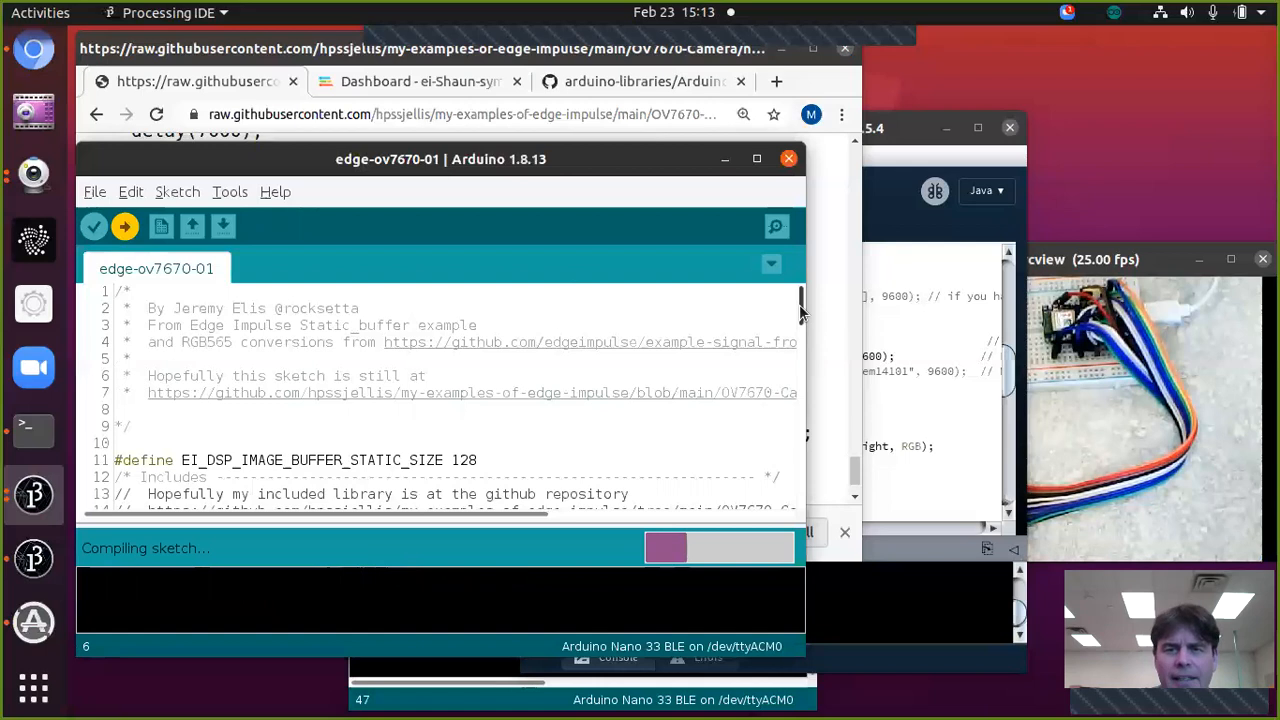
{"action": "scroll", "scroll_direction": "down", "scroll_amount": 3}
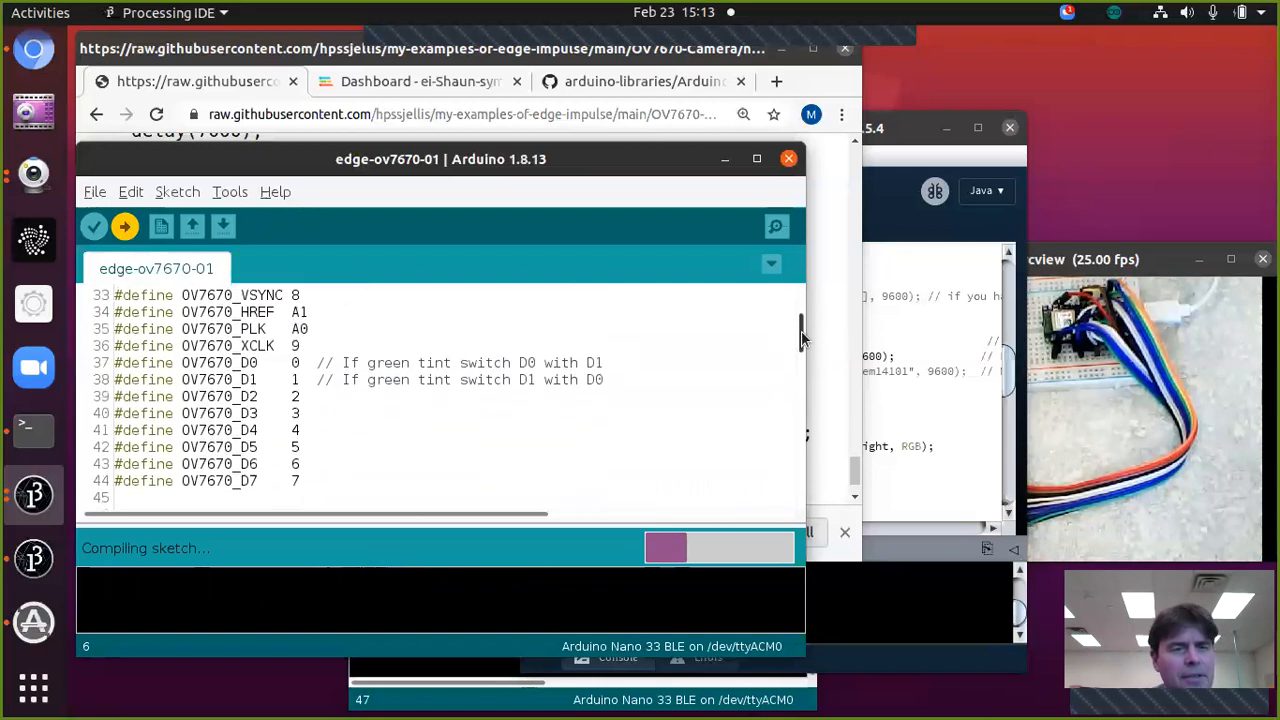
{"action": "scroll", "scroll_direction": "up", "scroll_amount": 3}
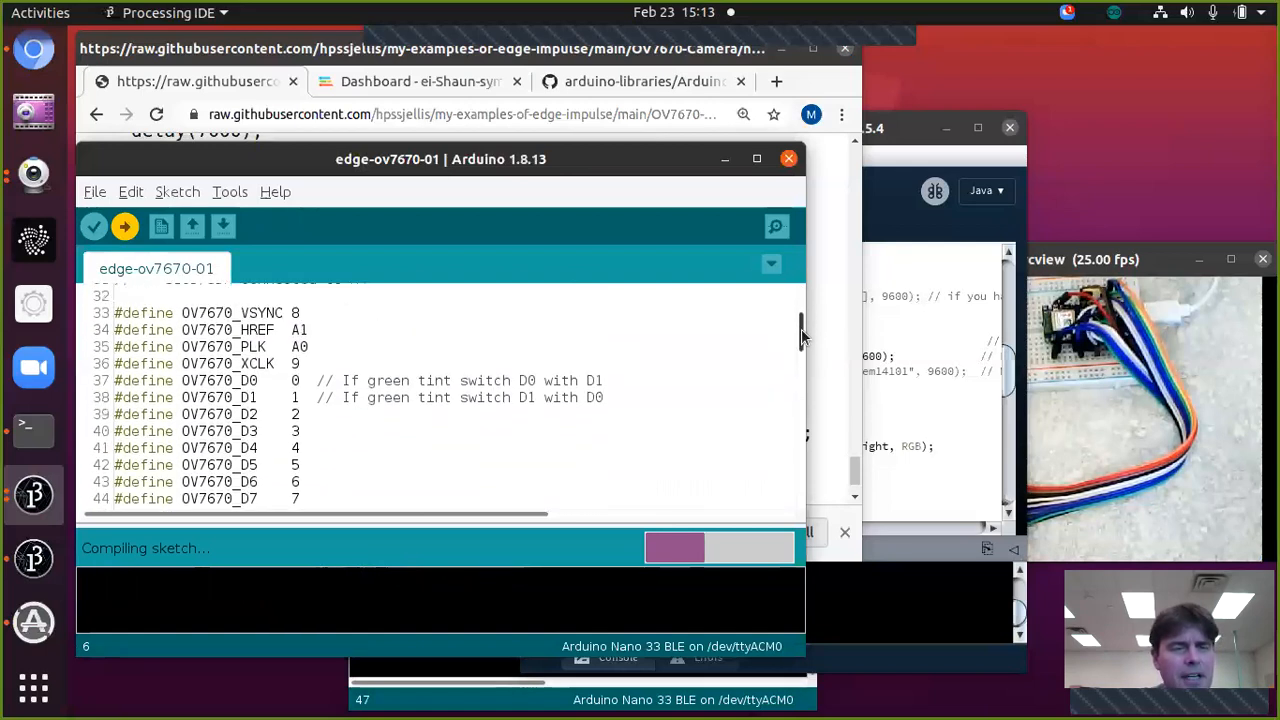
{"action": "scroll", "scroll_direction": "up", "scroll_amount": 3}
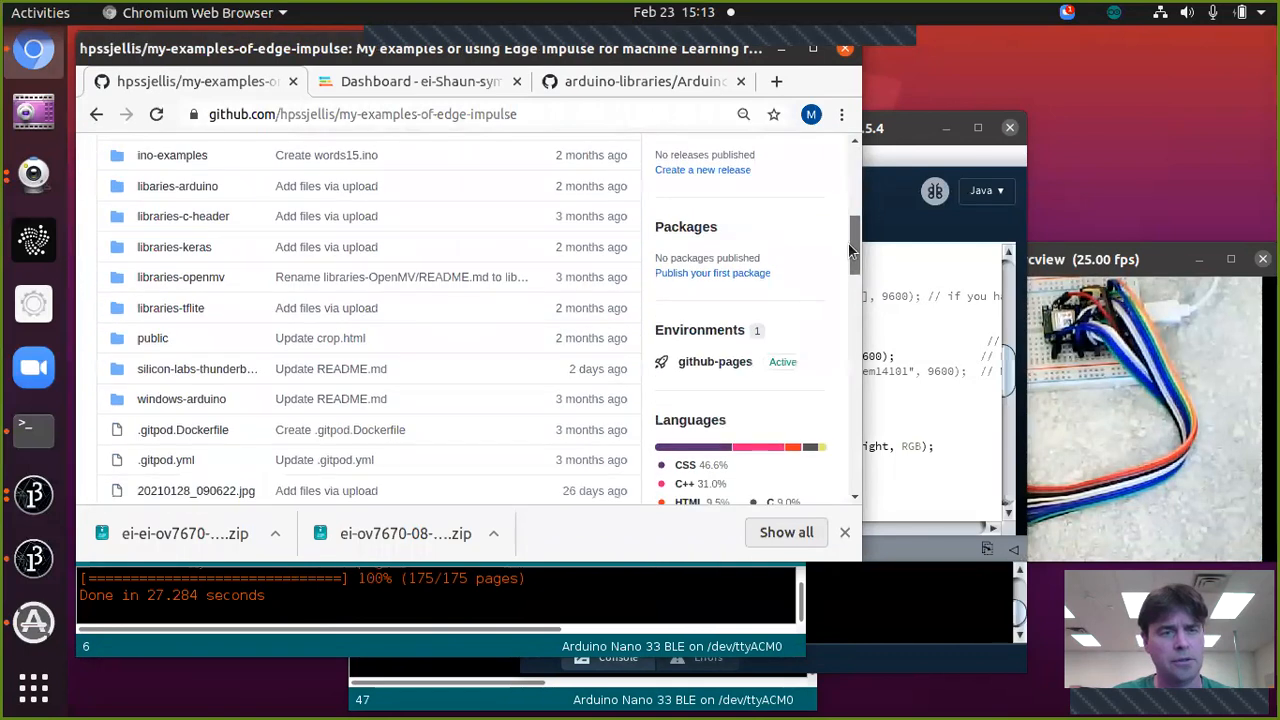
- Open OV7670-Camera from the repository root and scroll through its backups, extras and sketch files
{"action": "scroll", "scroll_direction": "down", "scroll_amount": 3}
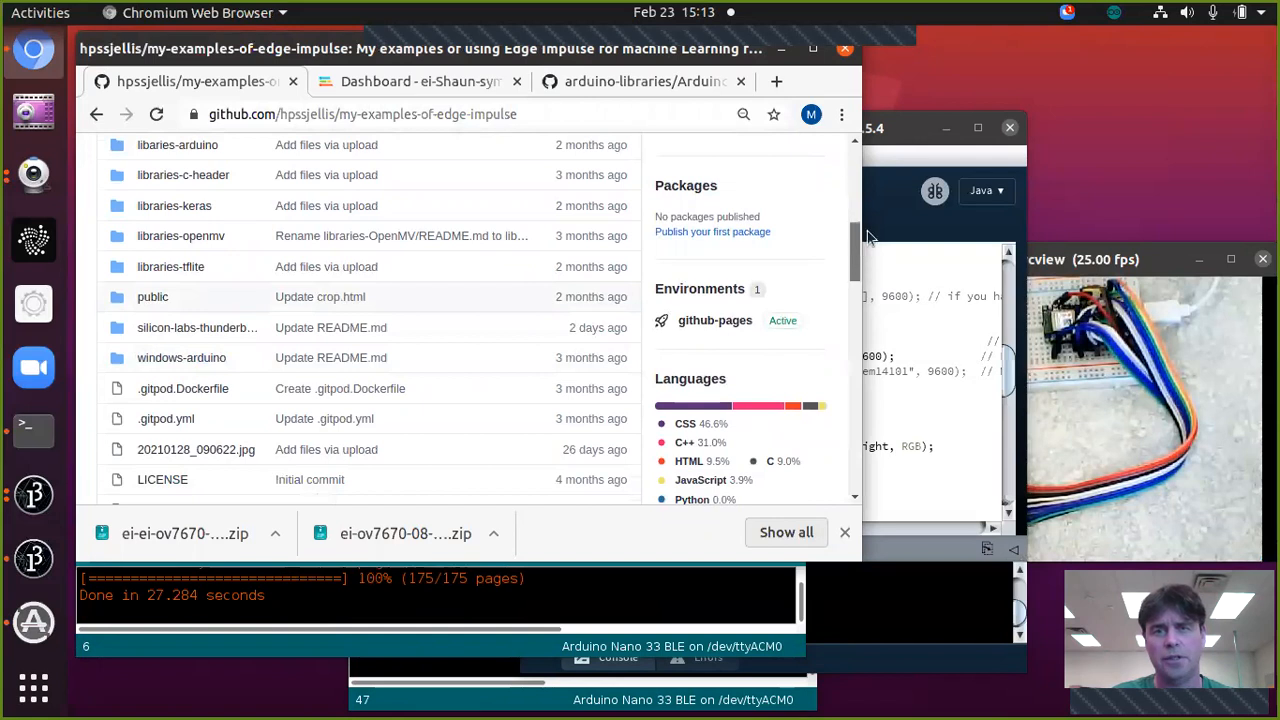
{"action": "scroll", "scroll_direction": "up", "scroll_amount": 3}
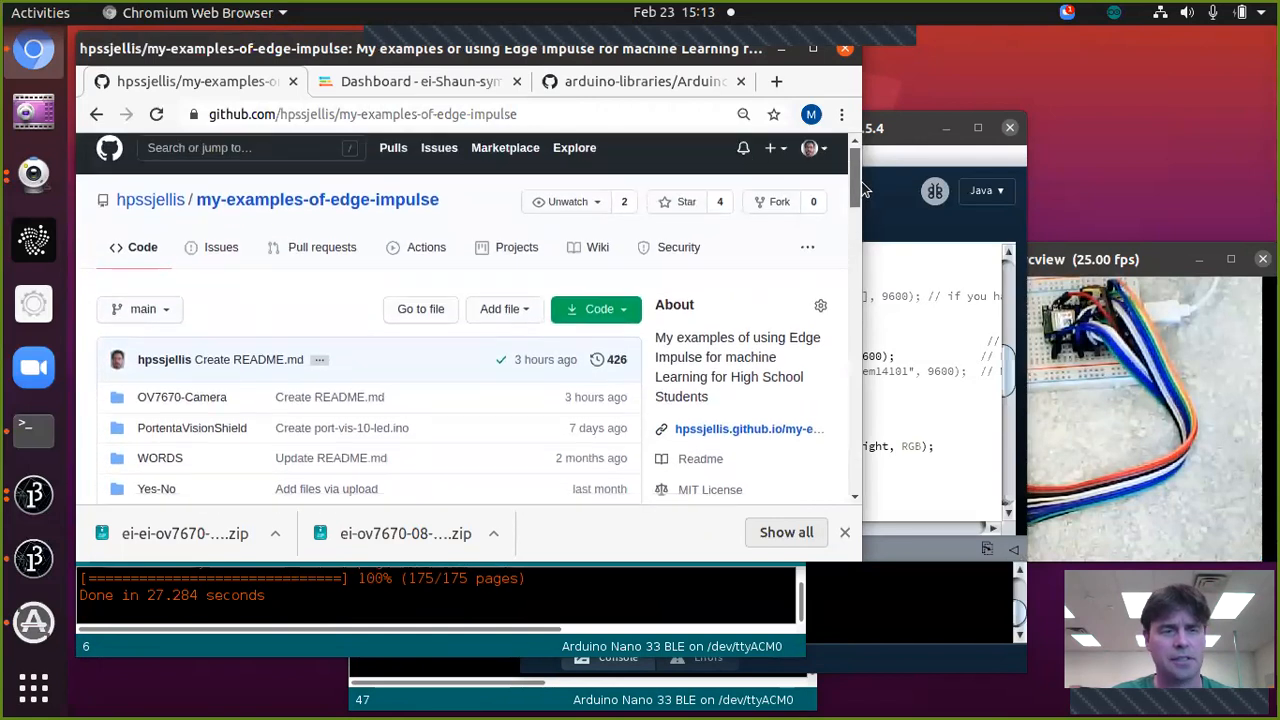
{"action": "scroll", "scroll_direction": "down", "scroll_amount": 3}
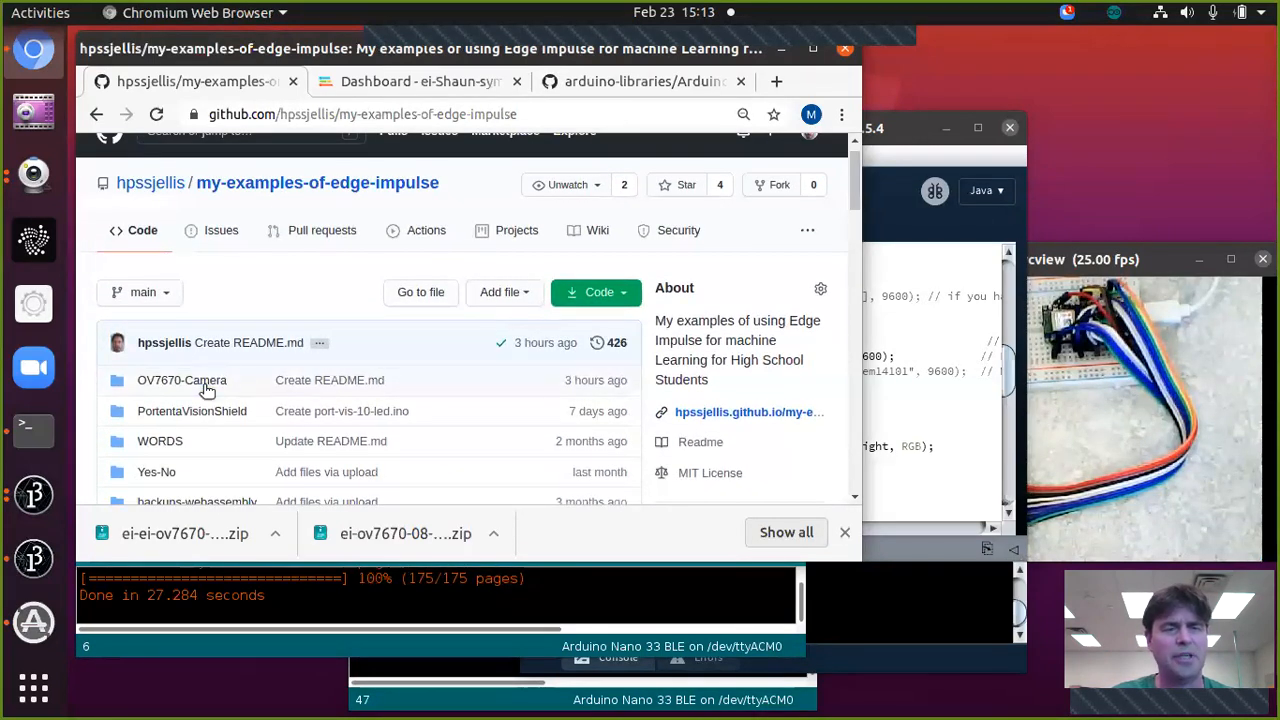
{"action": "left_click", "coordinate": [182, 380]}
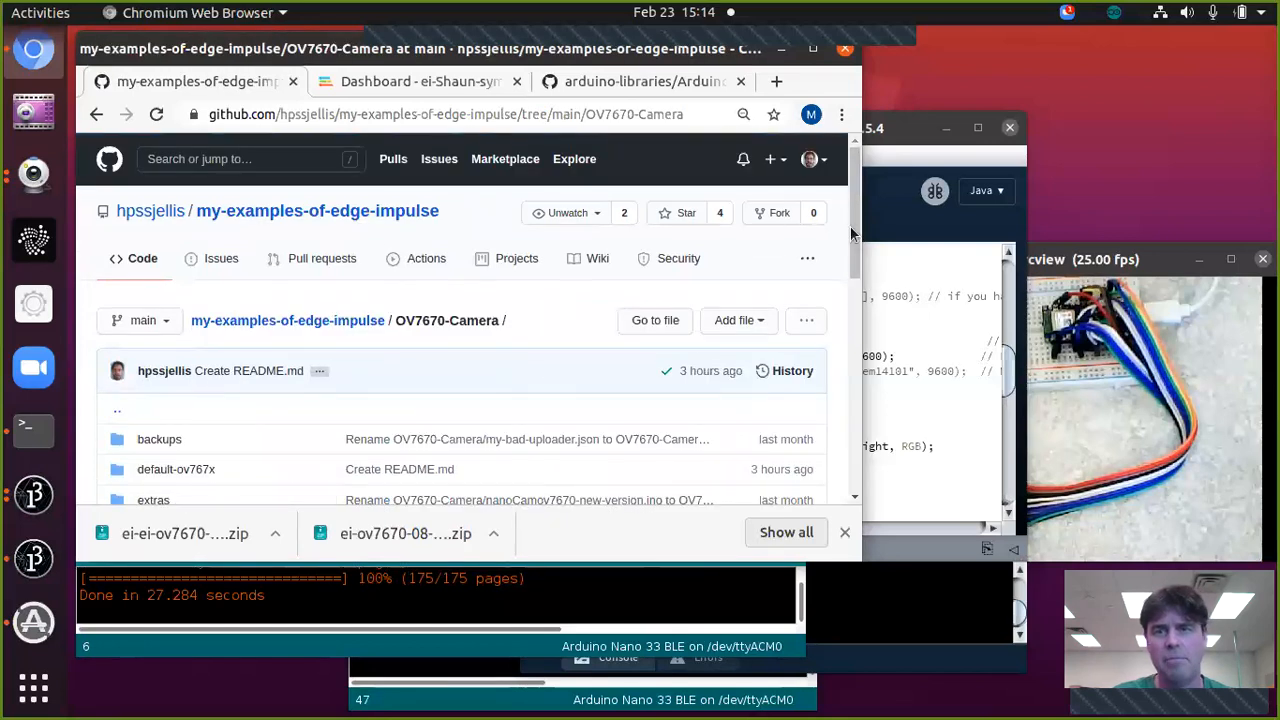
{"action": "scroll", "scroll_direction": "down", "scroll_amount": 3}
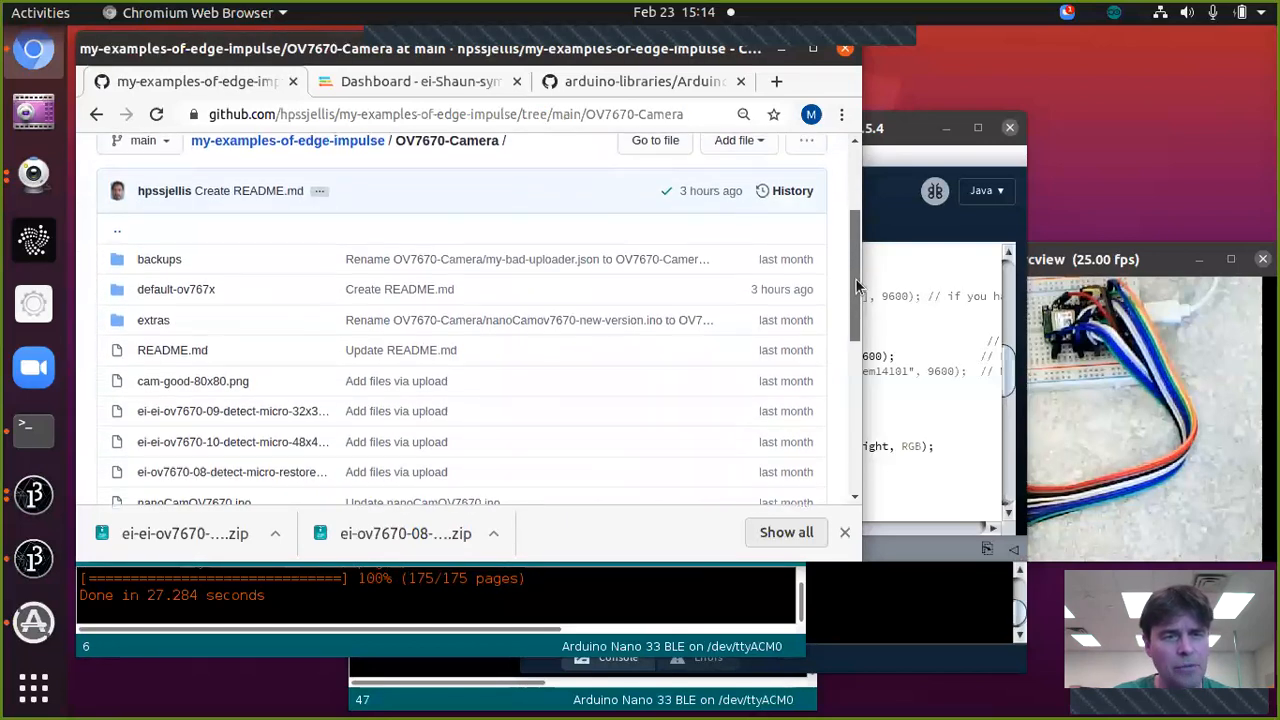
{"action": "scroll", "scroll_direction": "down", "scroll_amount": 3}
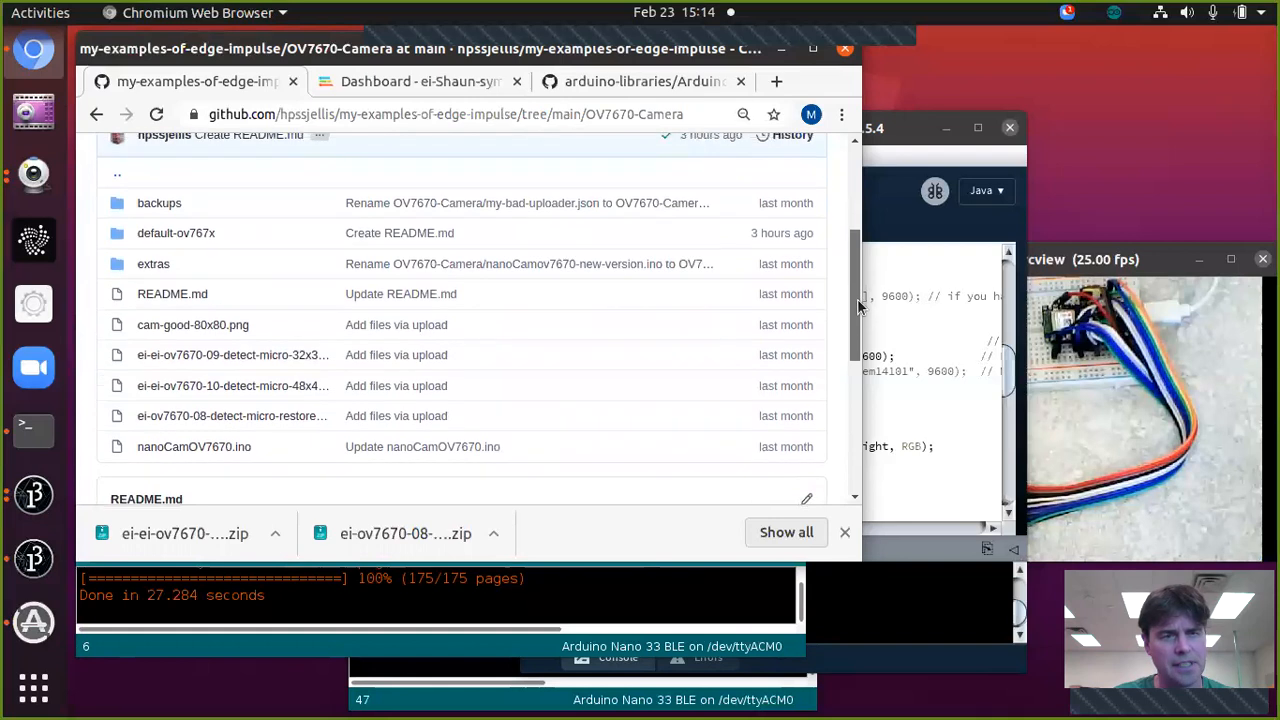
{"action": "scroll", "scroll_direction": "up", "scroll_amount": 3}
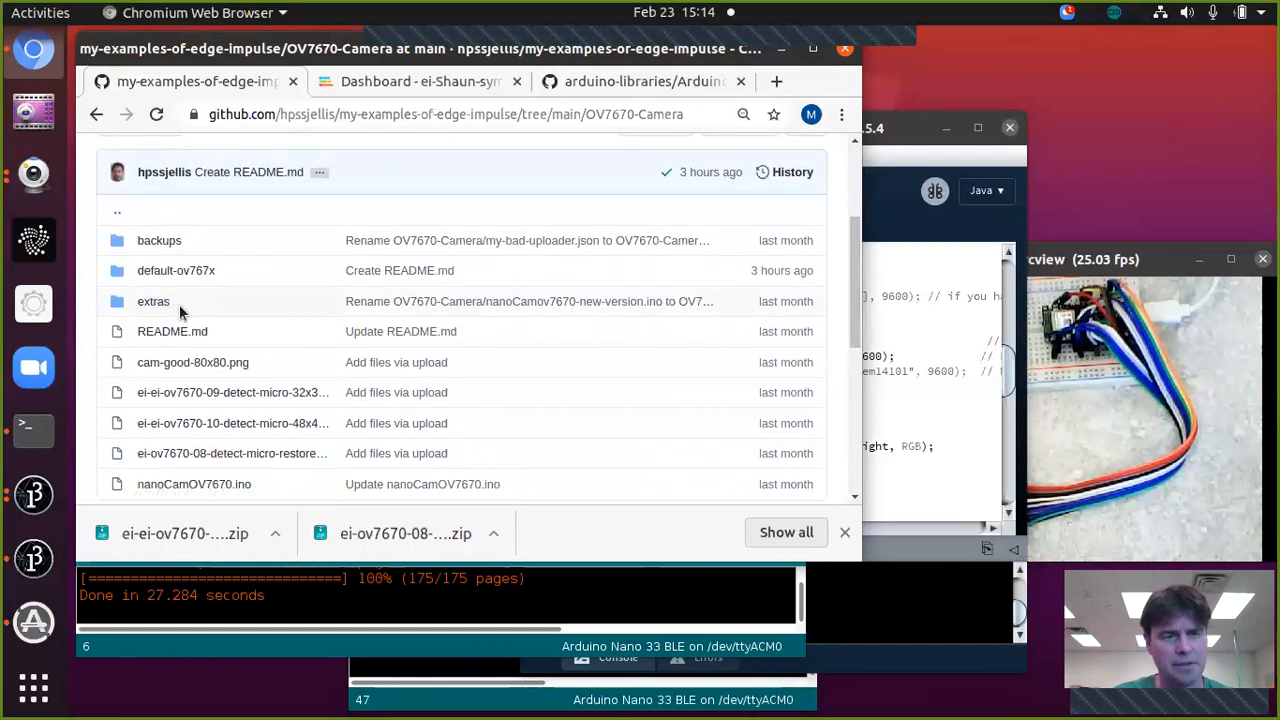
{"action": "mouse_move", "coordinate": [538, 332]}
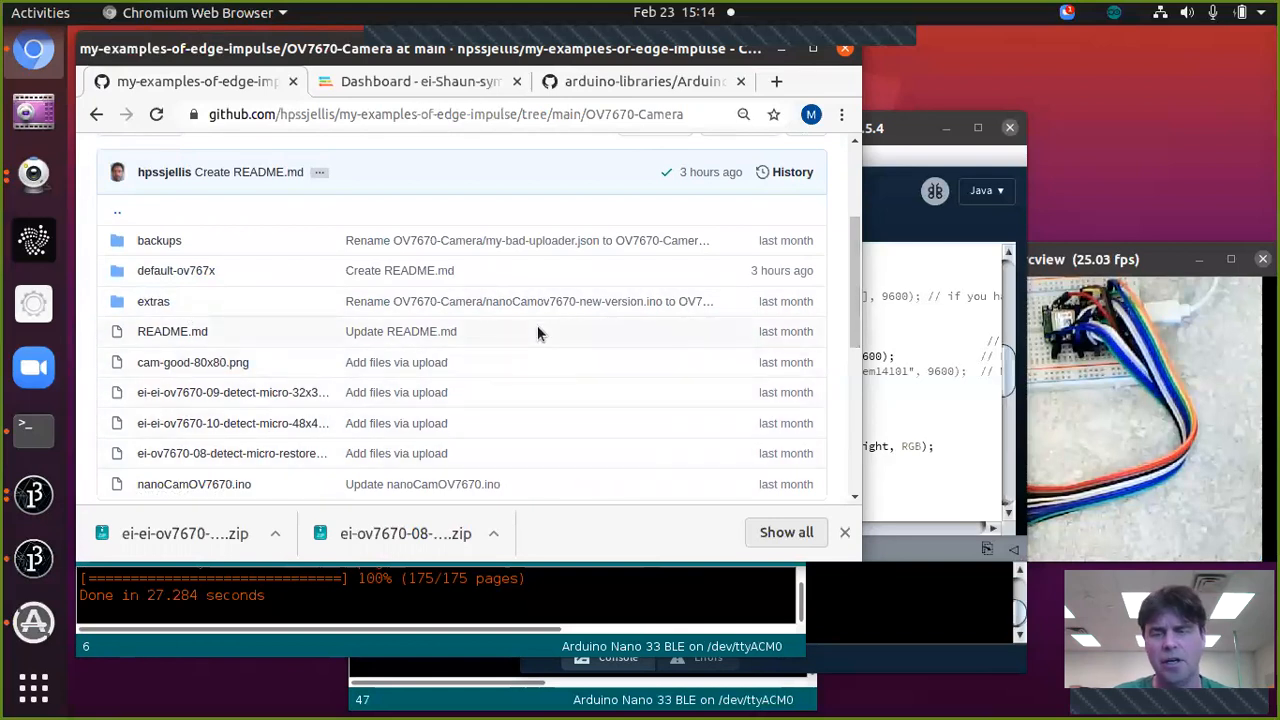
{"action": "mouse_move", "coordinate": [509, 358]}
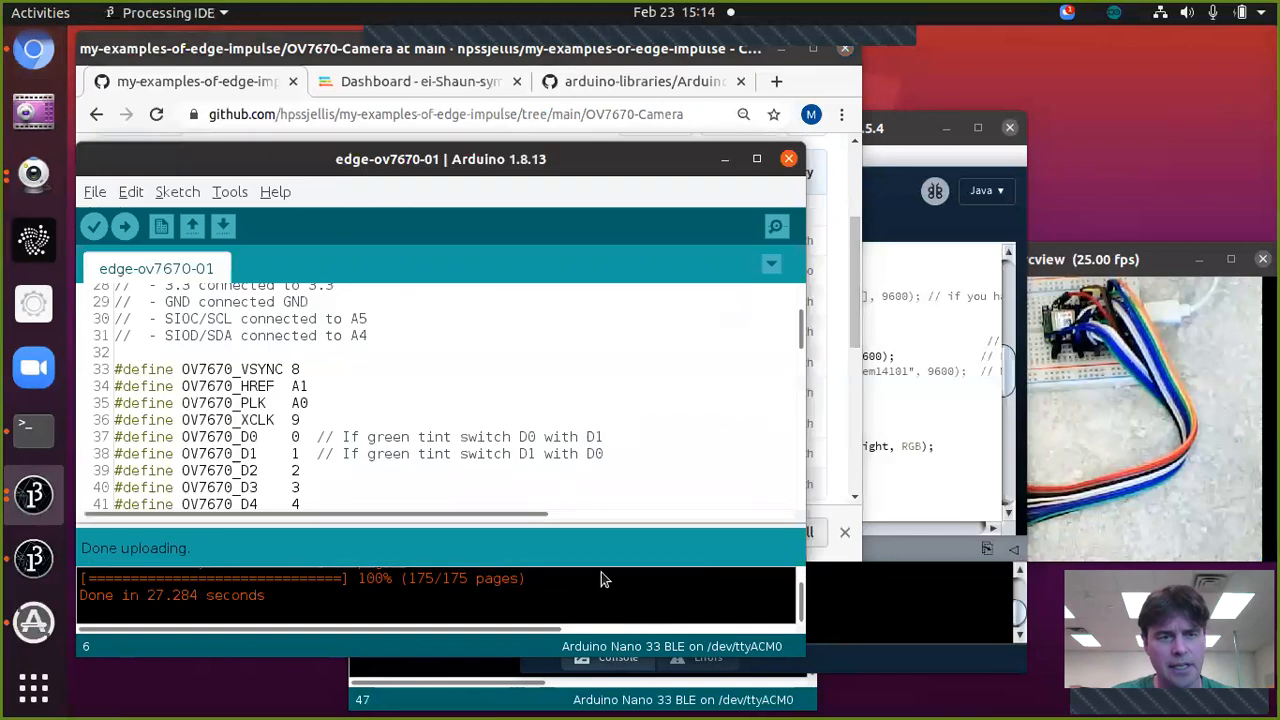
- Open the Serial Monitor to watch is-microcontroller (0.87109) and unknown (0.12891) prediction scores
{"action": "left_click", "coordinate": [230, 191]}
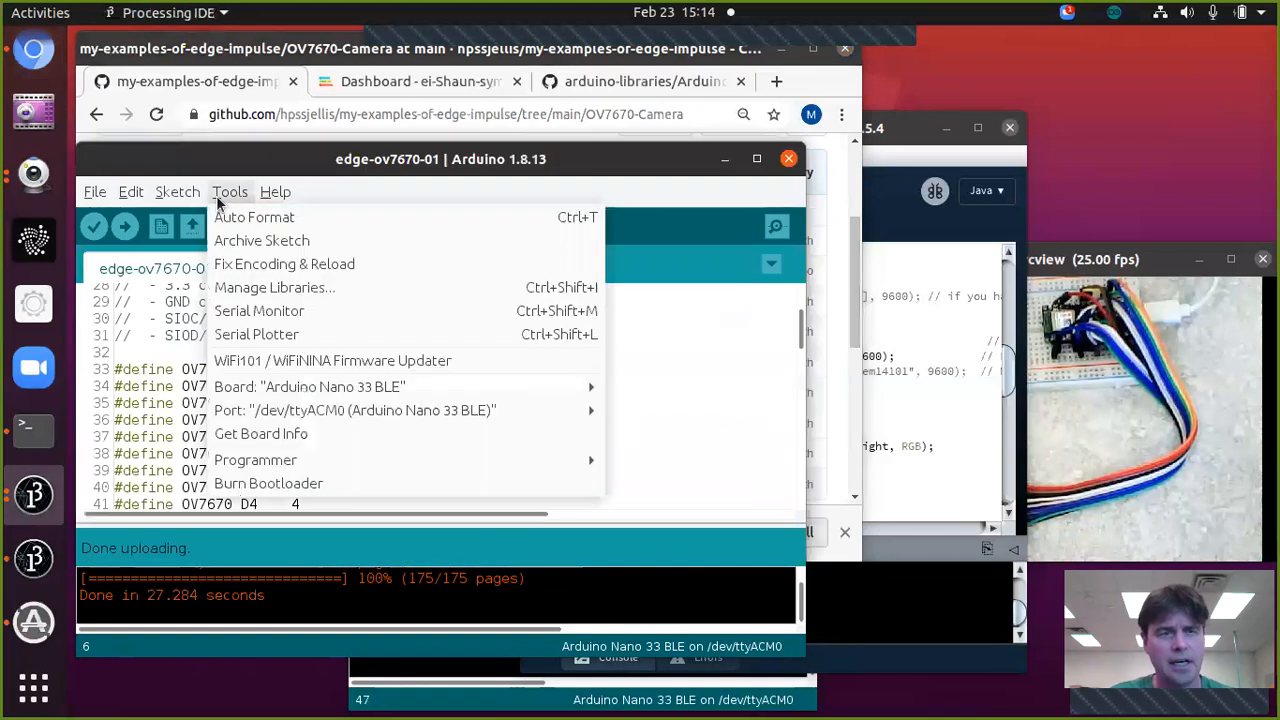
{"action": "mouse_move", "coordinate": [259, 311]}
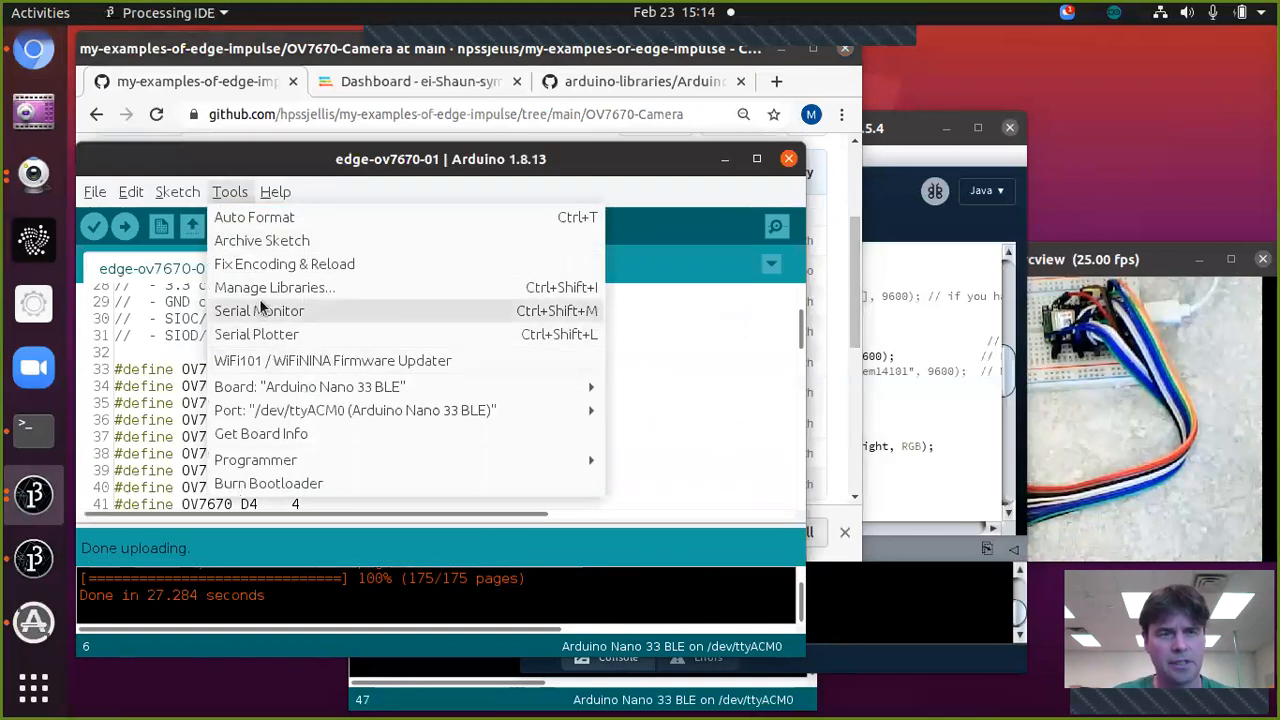
{"action": "mouse_move", "coordinate": [266, 318]}
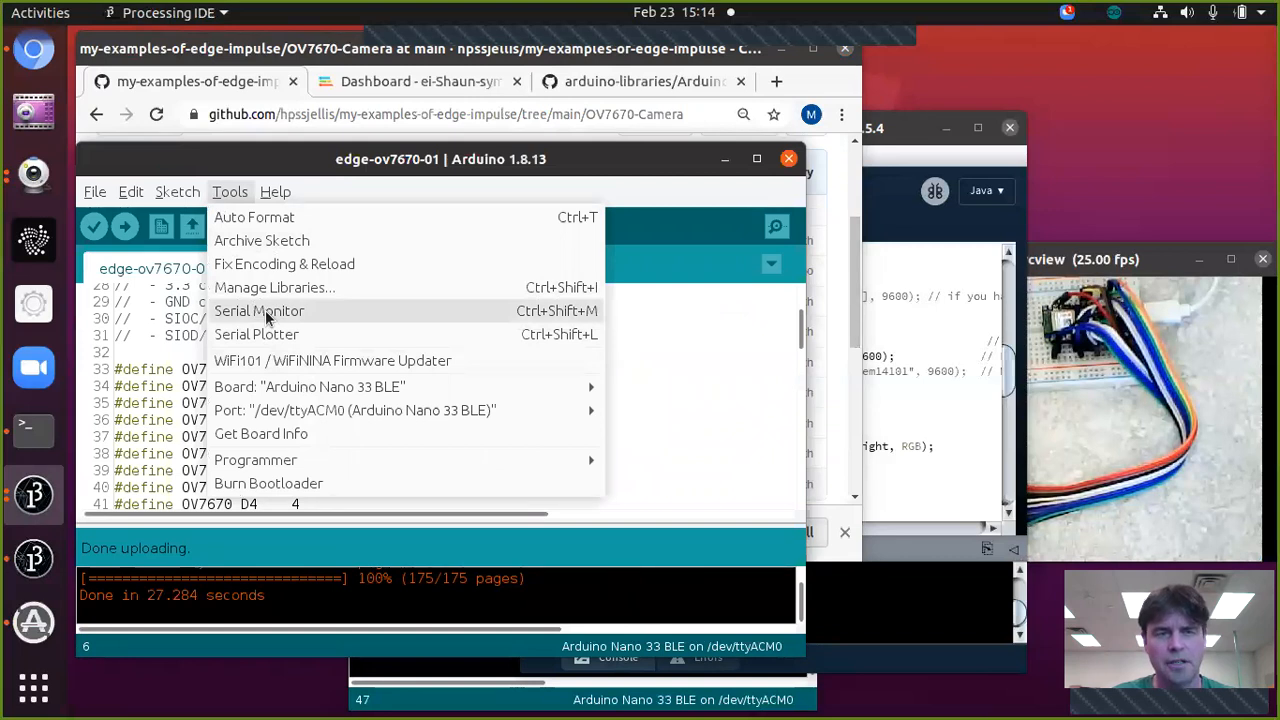
{"action": "left_click", "coordinate": [258, 311]}
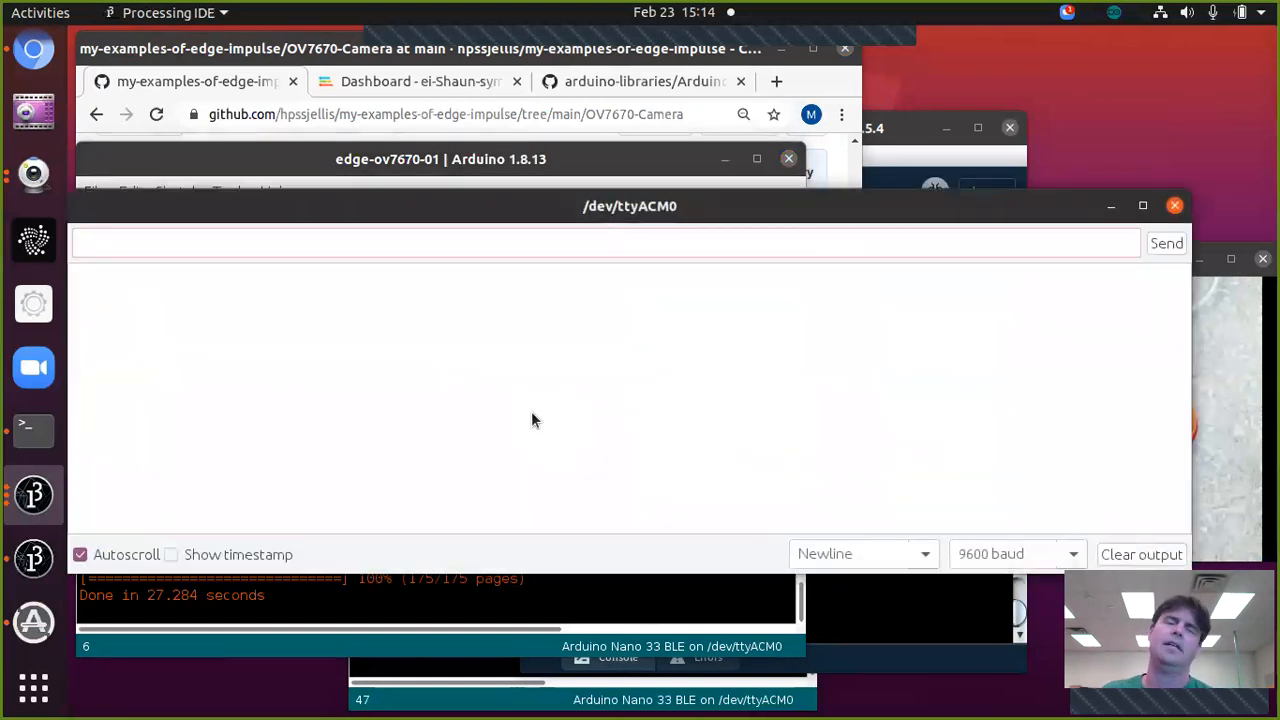
{"action": "left_click", "coordinate": [600, 242]}
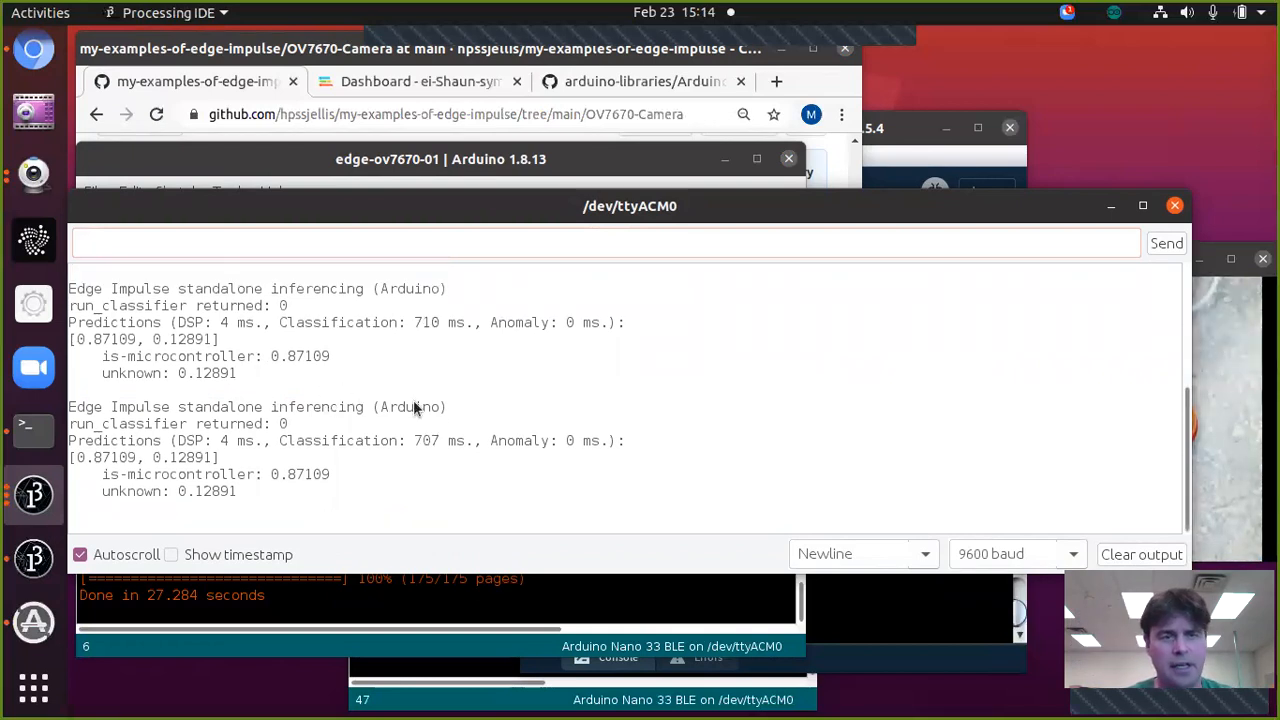
{"action": "mouse_move", "coordinate": [948, 345]}
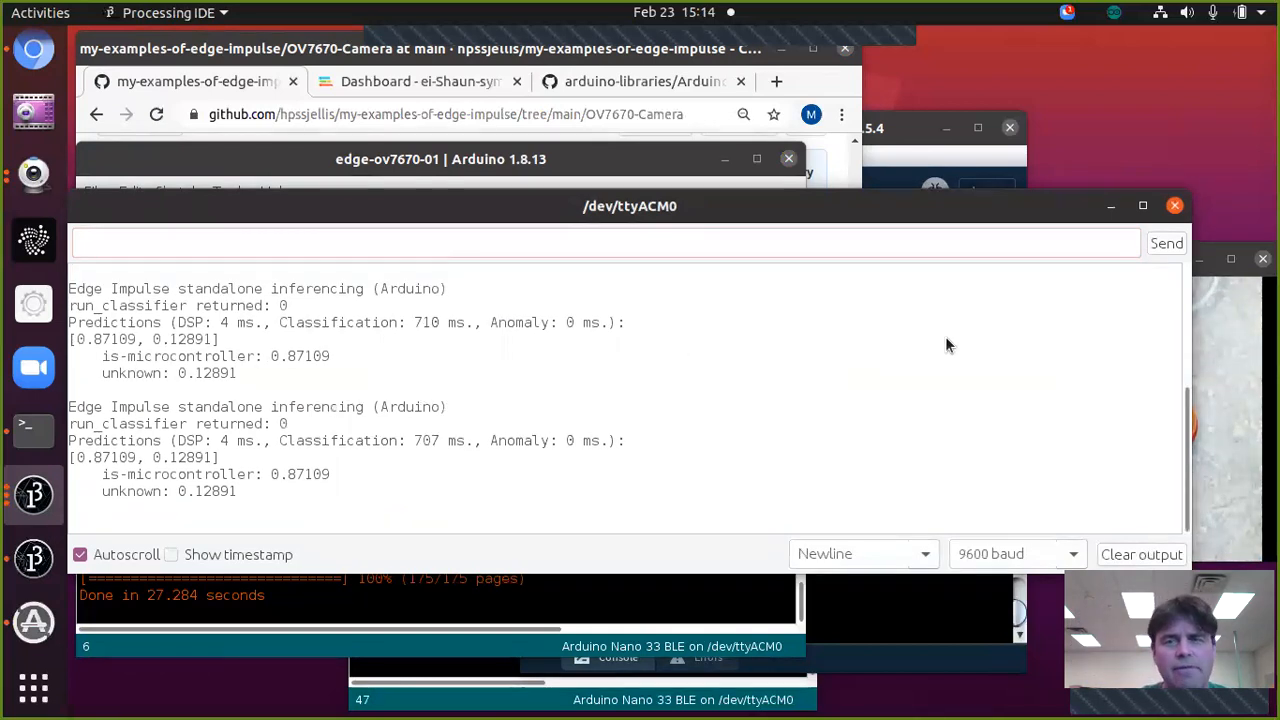
{"action": "mouse_move", "coordinate": [1175, 206]}
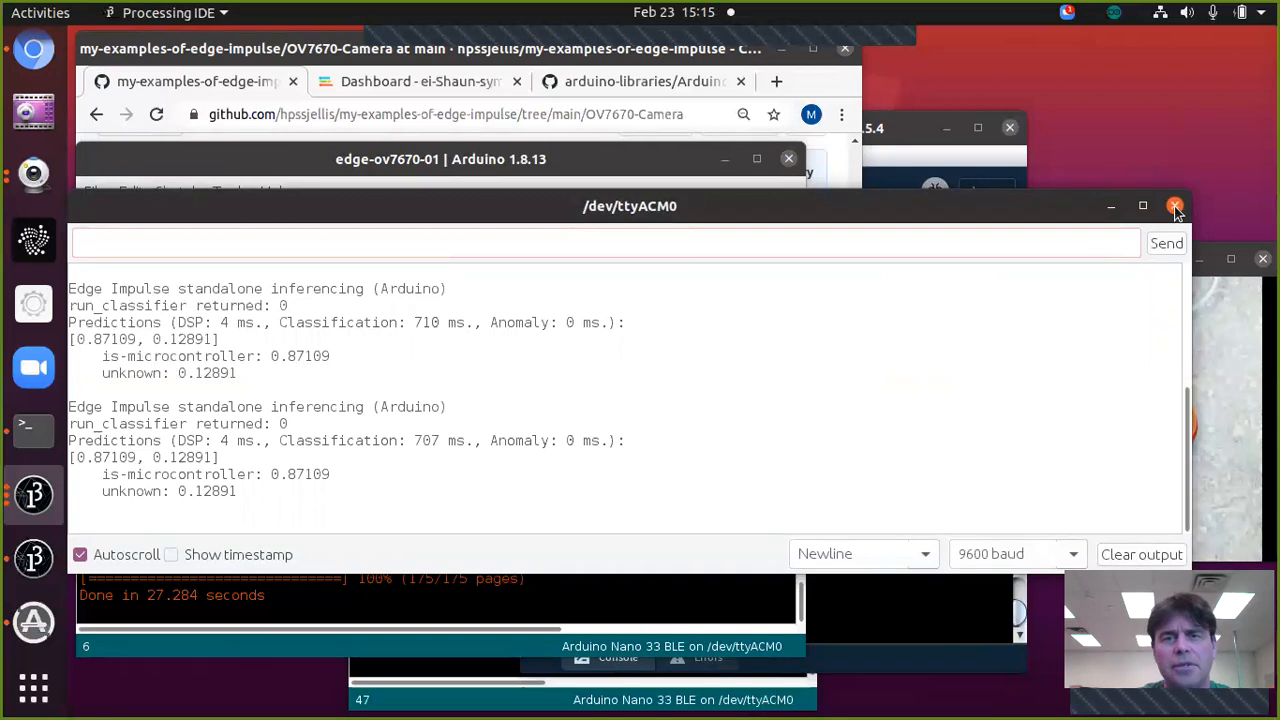
- Close the Serial Monitor window, leaving the edge-ov7670-01 sketch visible
{"action": "left_click", "coordinate": [1176, 206]}
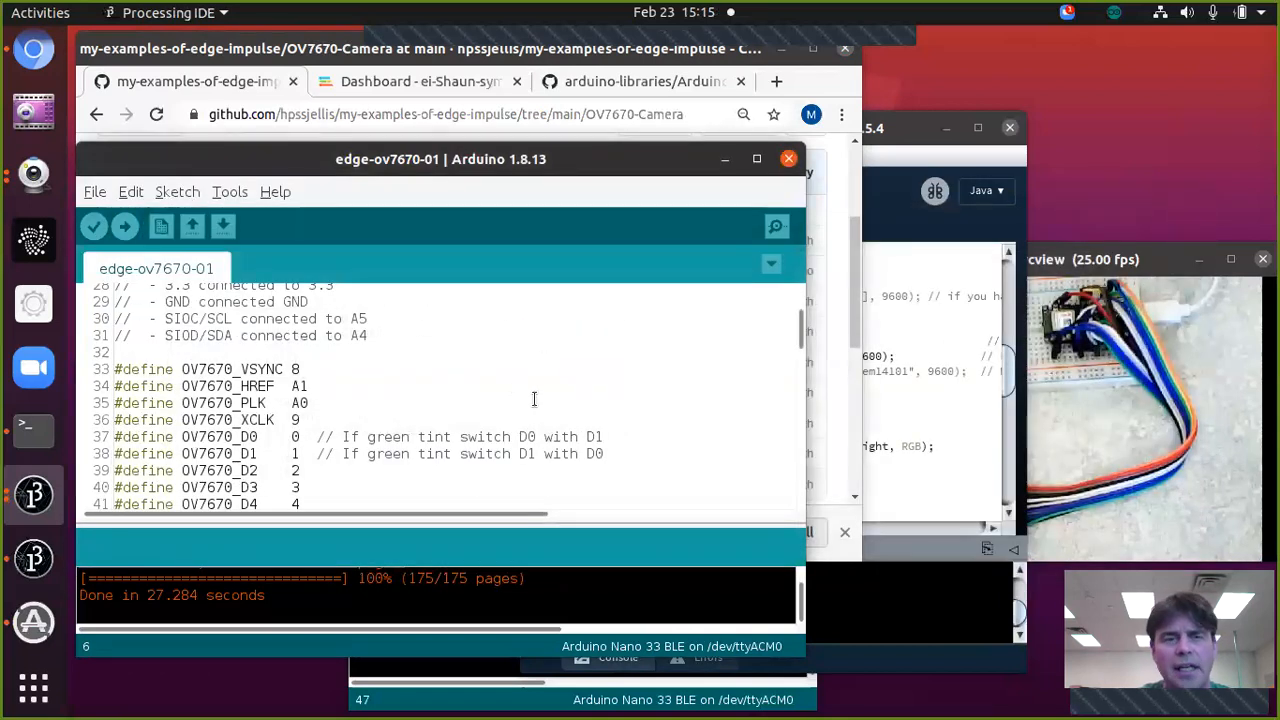
{"action": "mouse_move", "coordinate": [831, 416]}
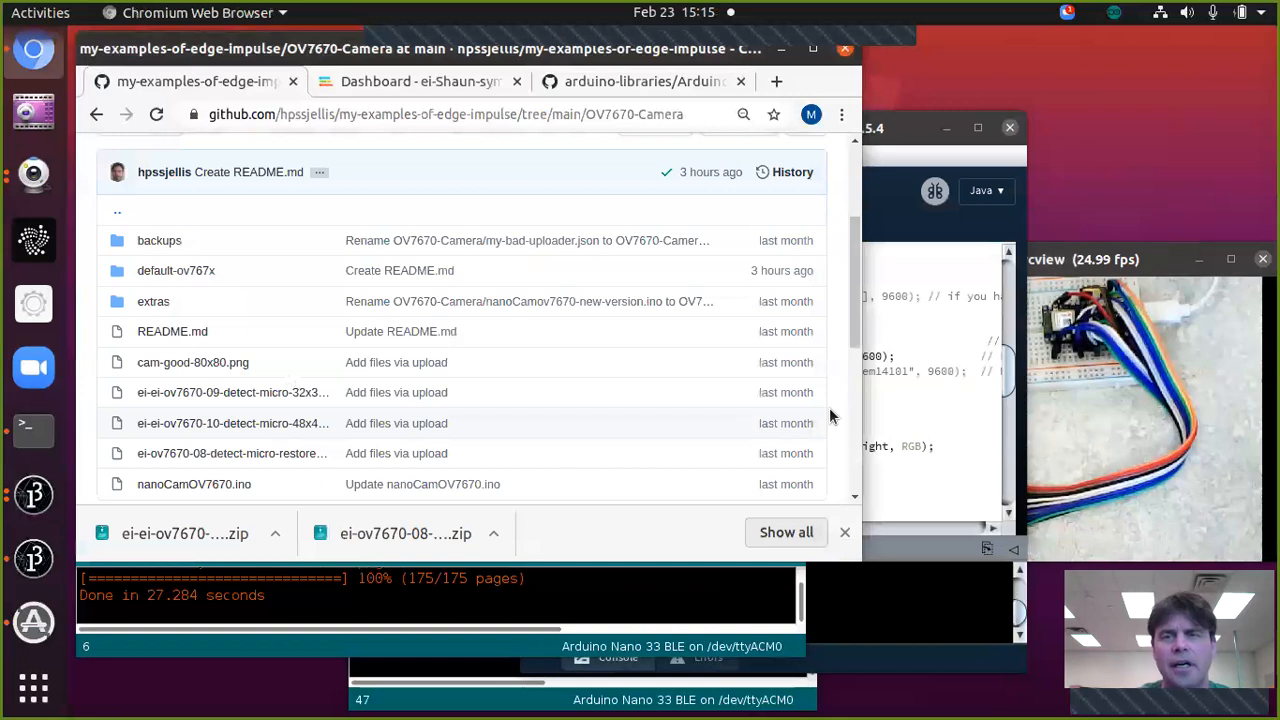
{"action": "mouse_move", "coordinate": [755, 38]}
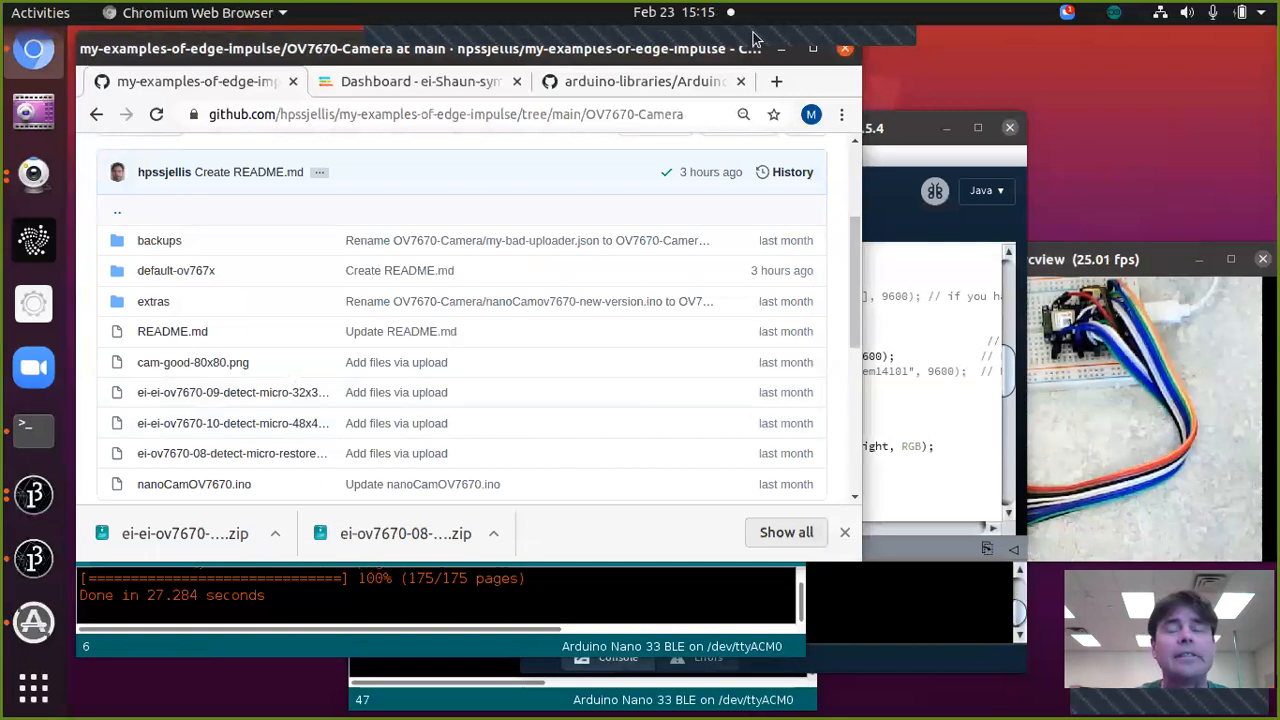